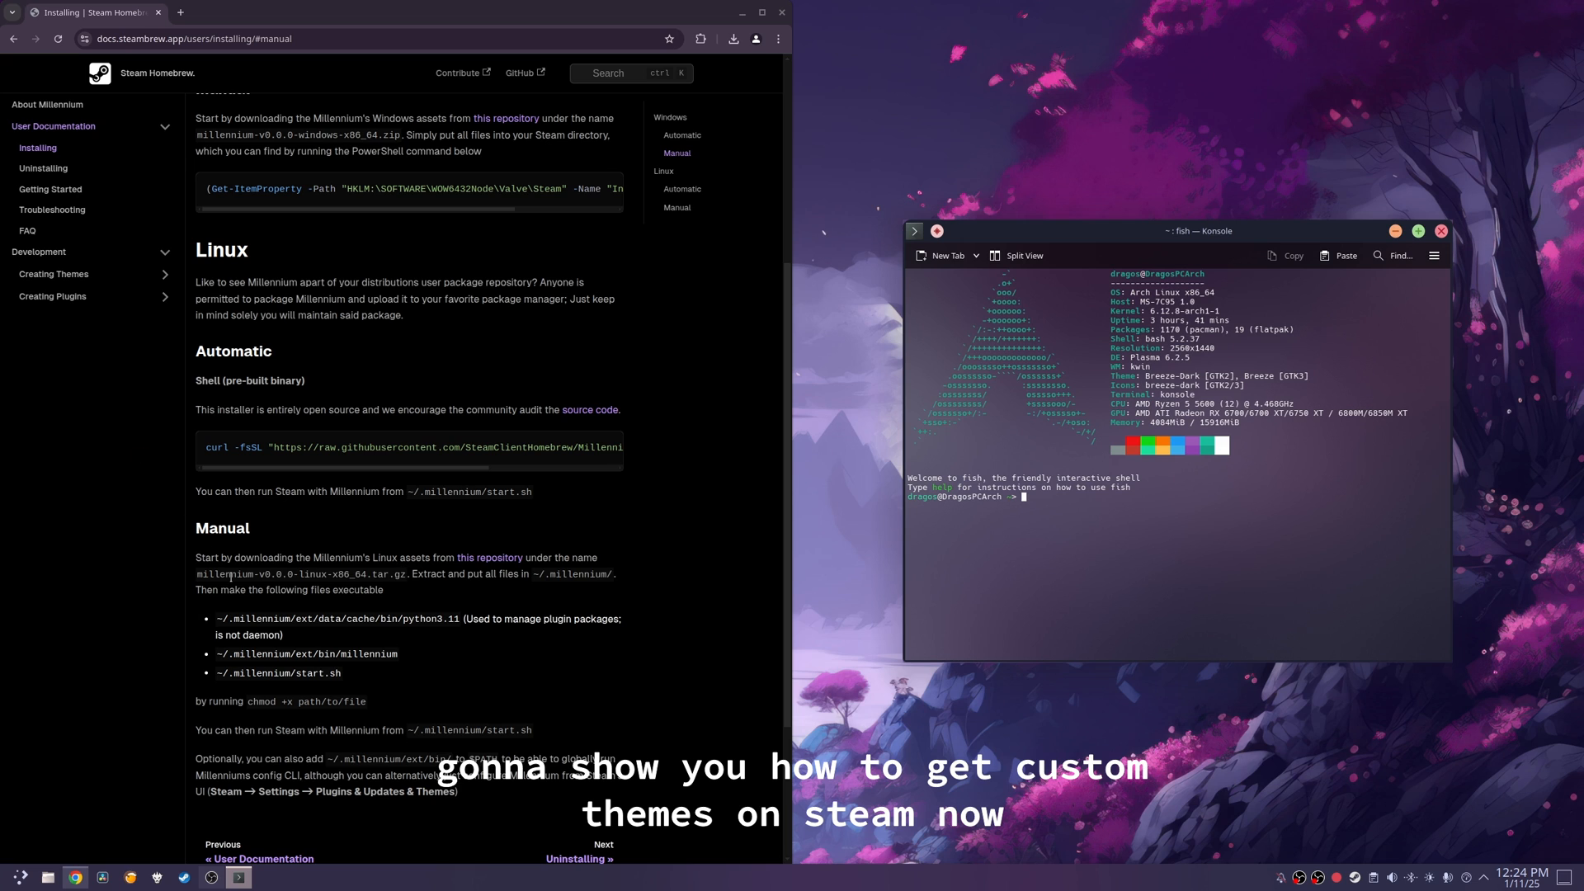
Step: Start downloading millennium-v2.17.2-linux-x86_64.tar.gz from the GitHub release, then cancel the duplicate download
scroll(down, 3)
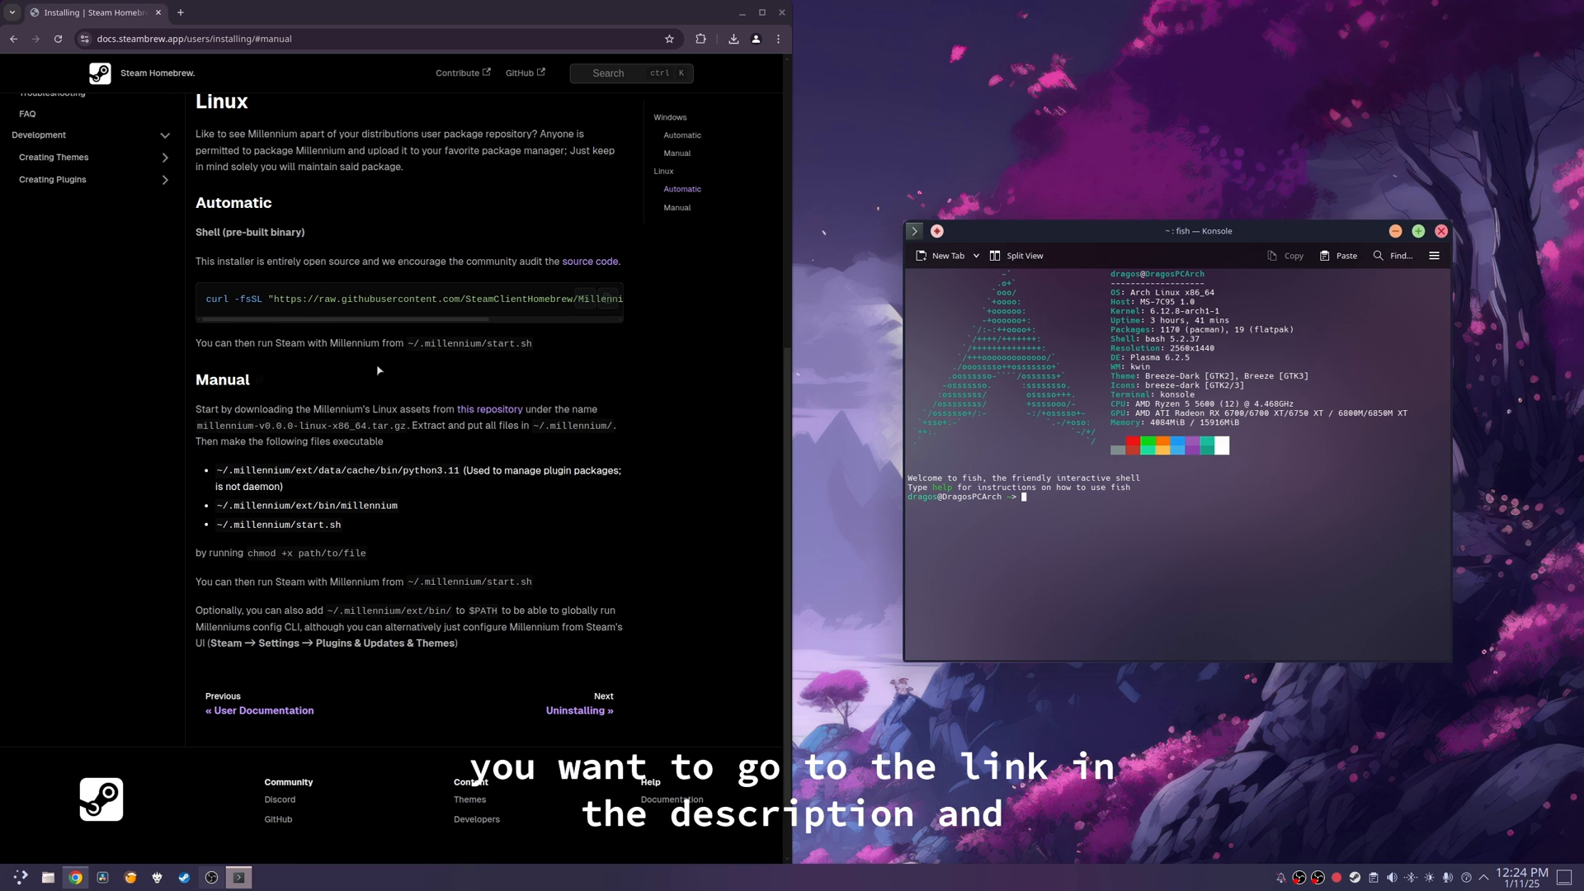
click(327, 12)
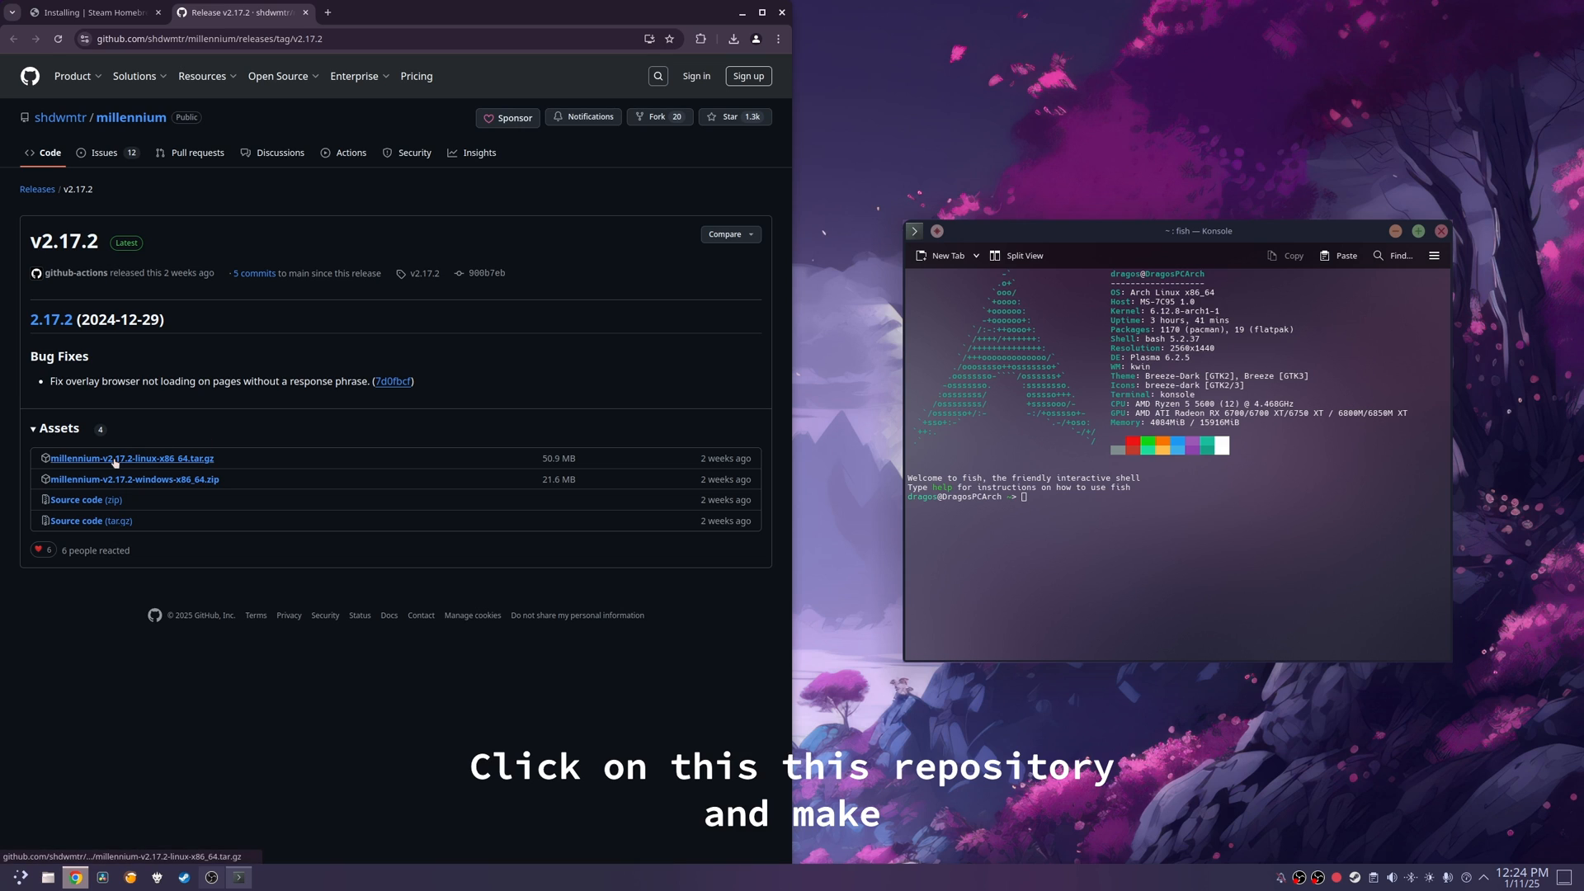
click(732, 38)
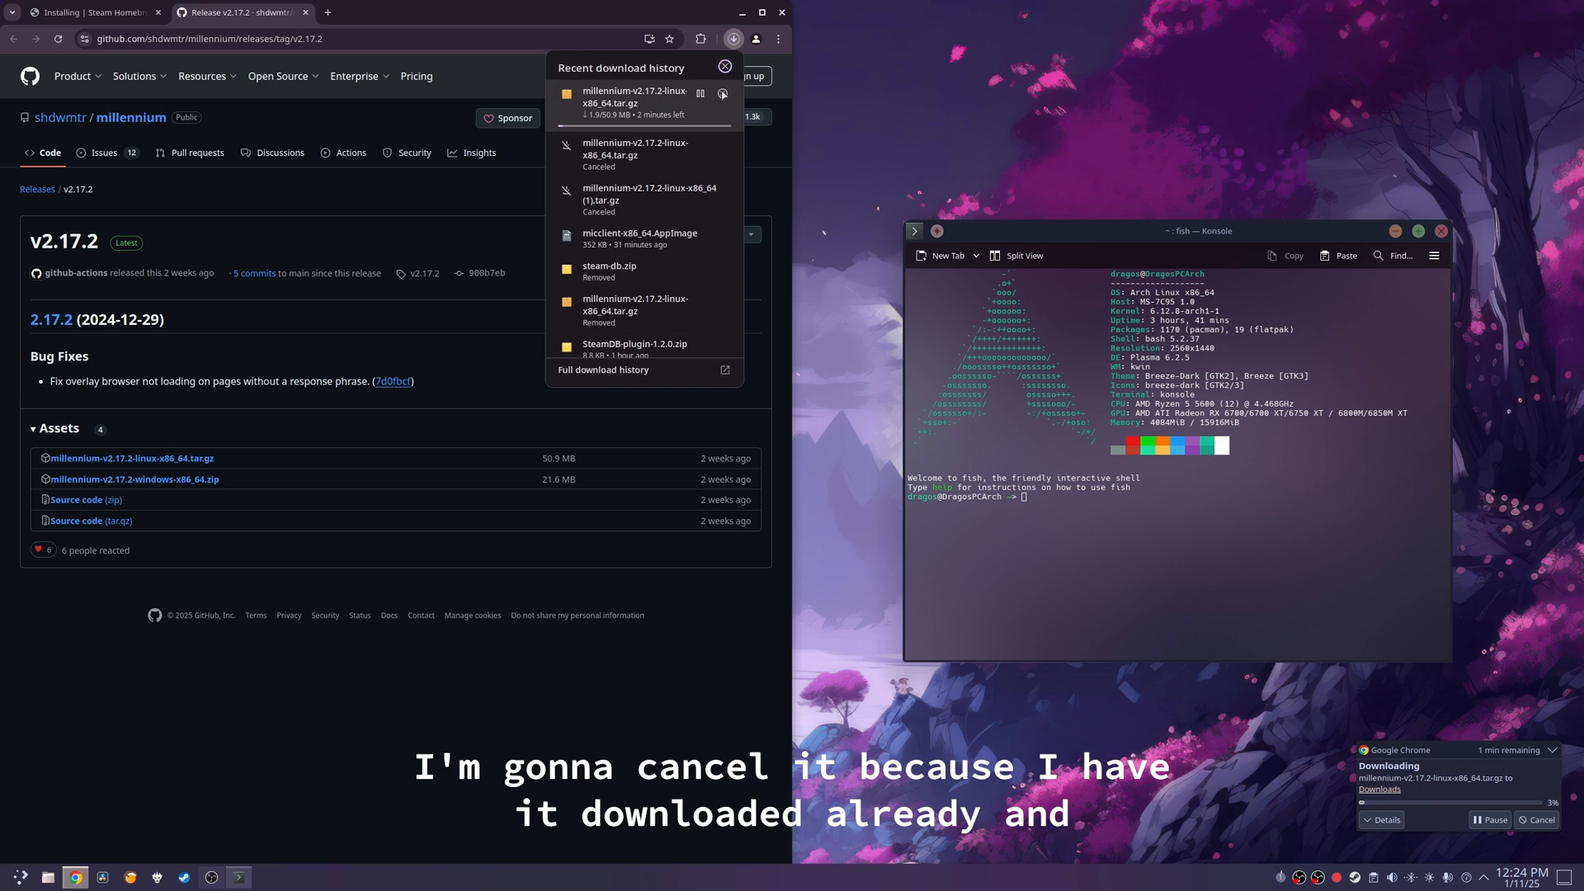
click(723, 94)
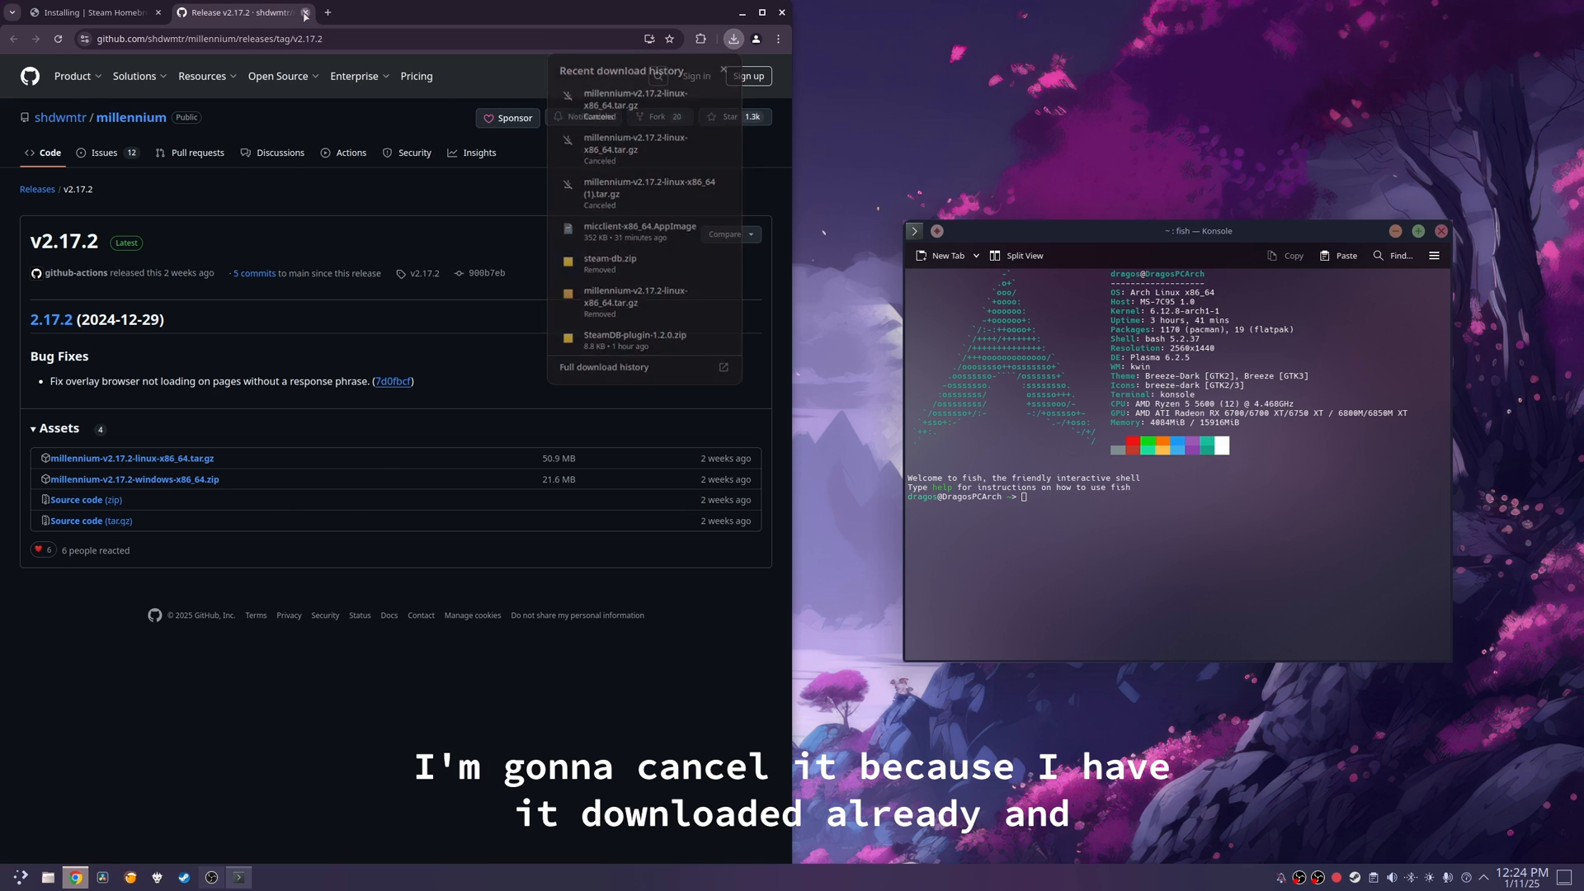
Step: Copy the extracted Millennium files from Downloads into the hidden ~/.millennium folder
click(305, 12)
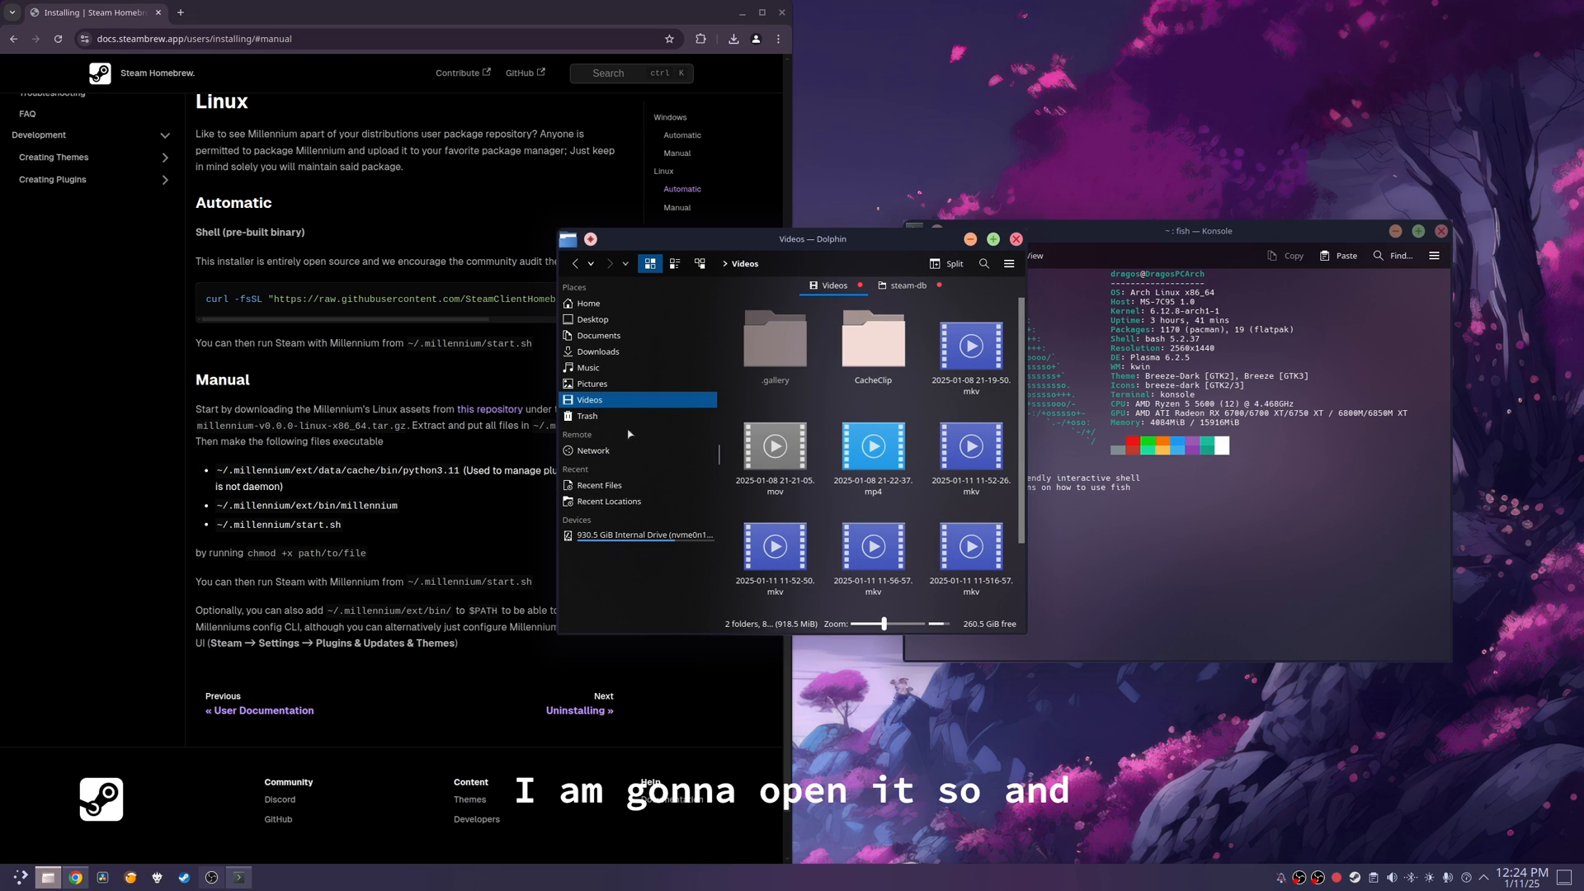
click(597, 351)
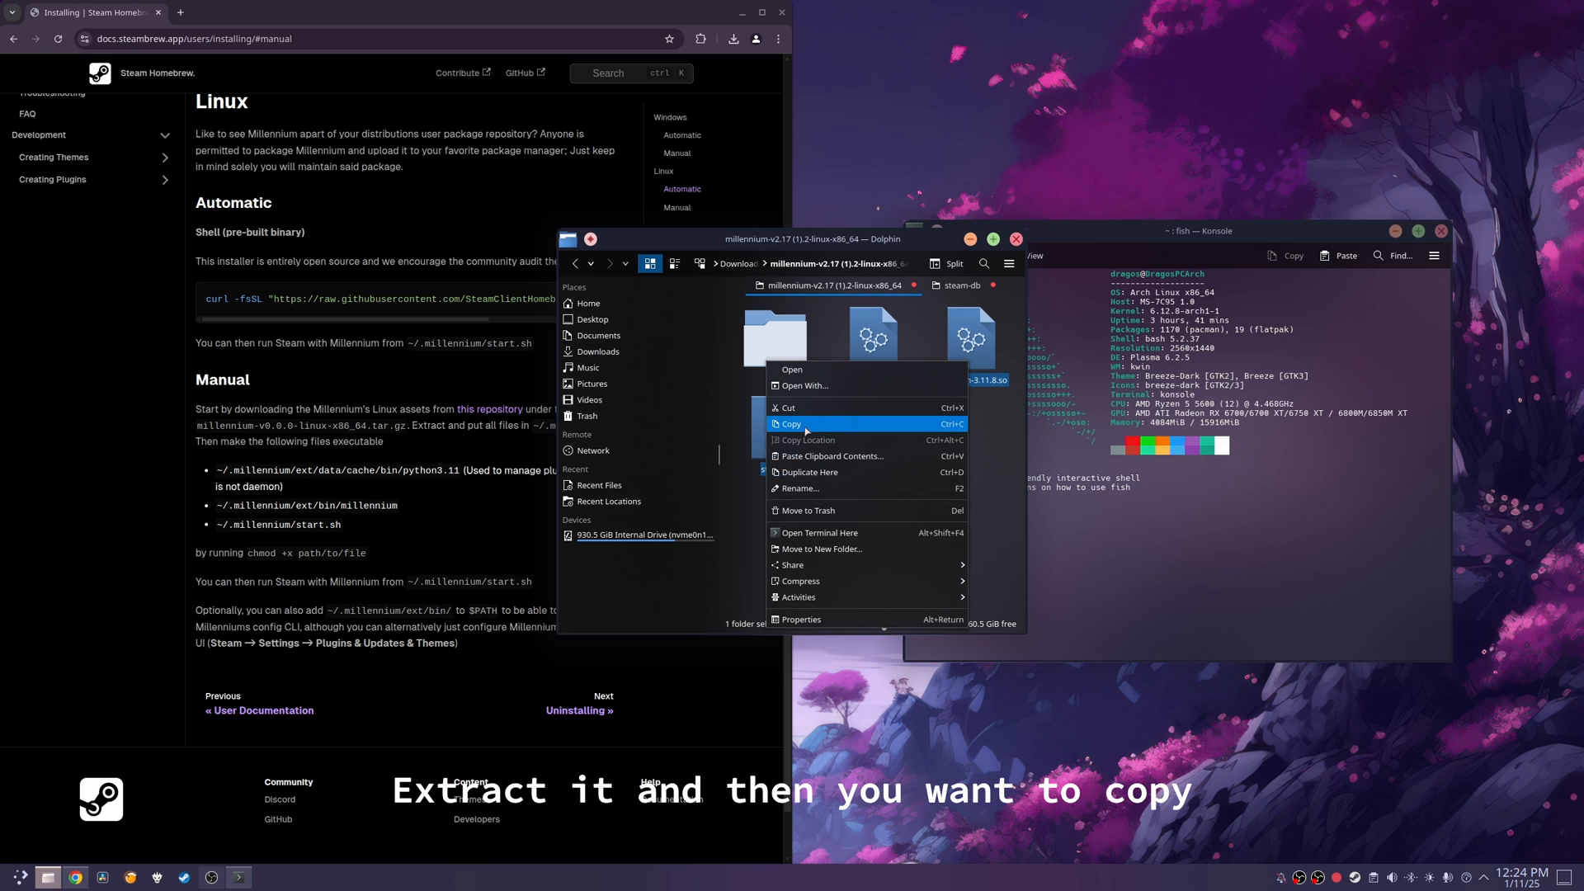
click(791, 424)
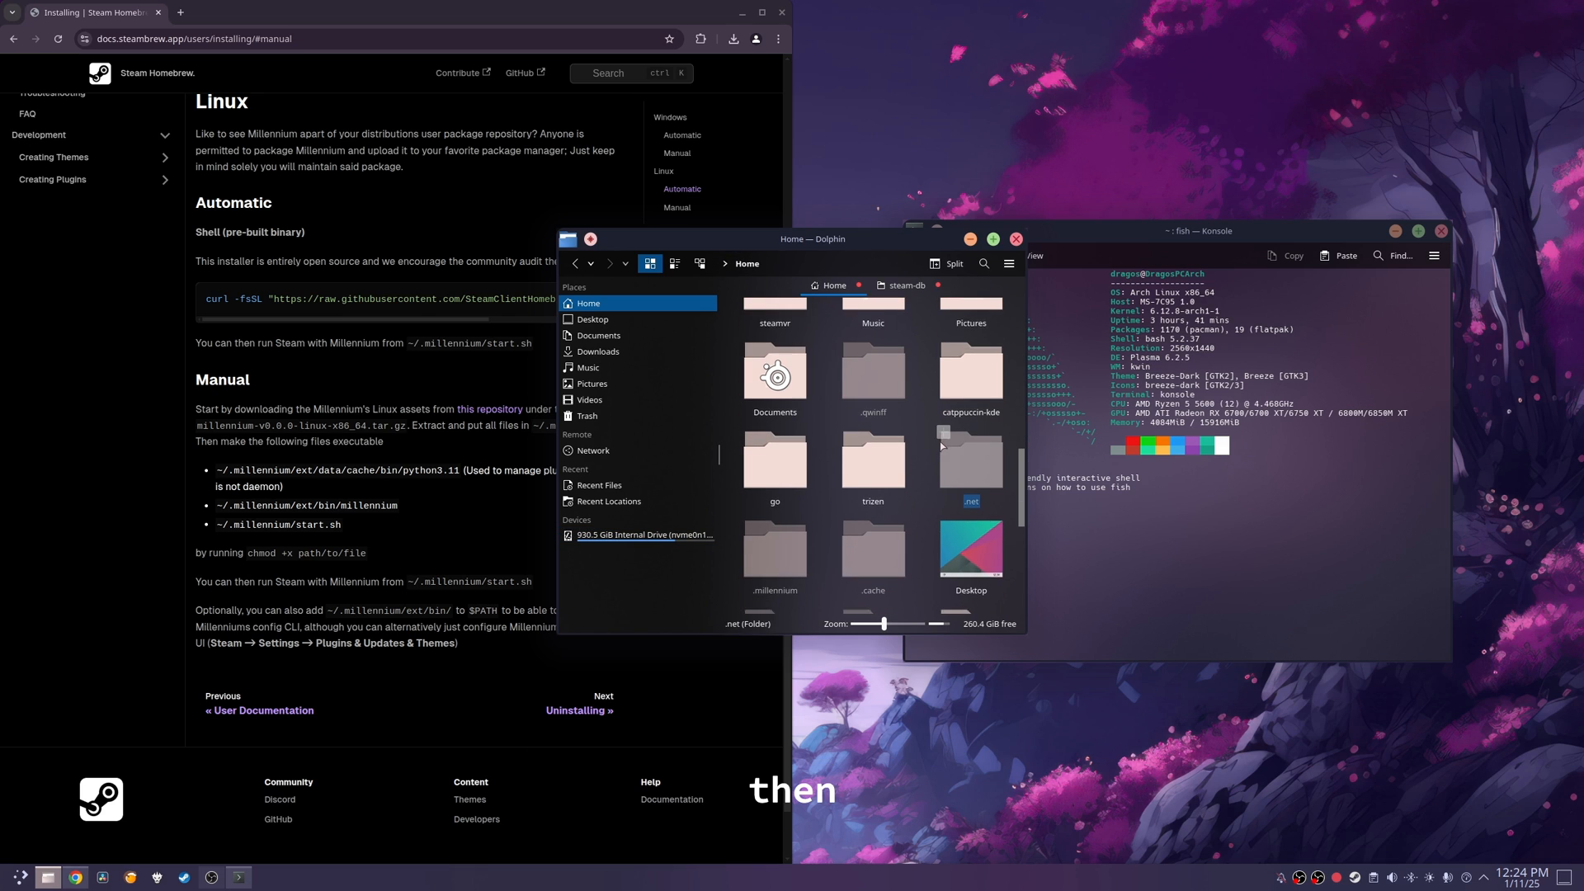
scroll(down, 3)
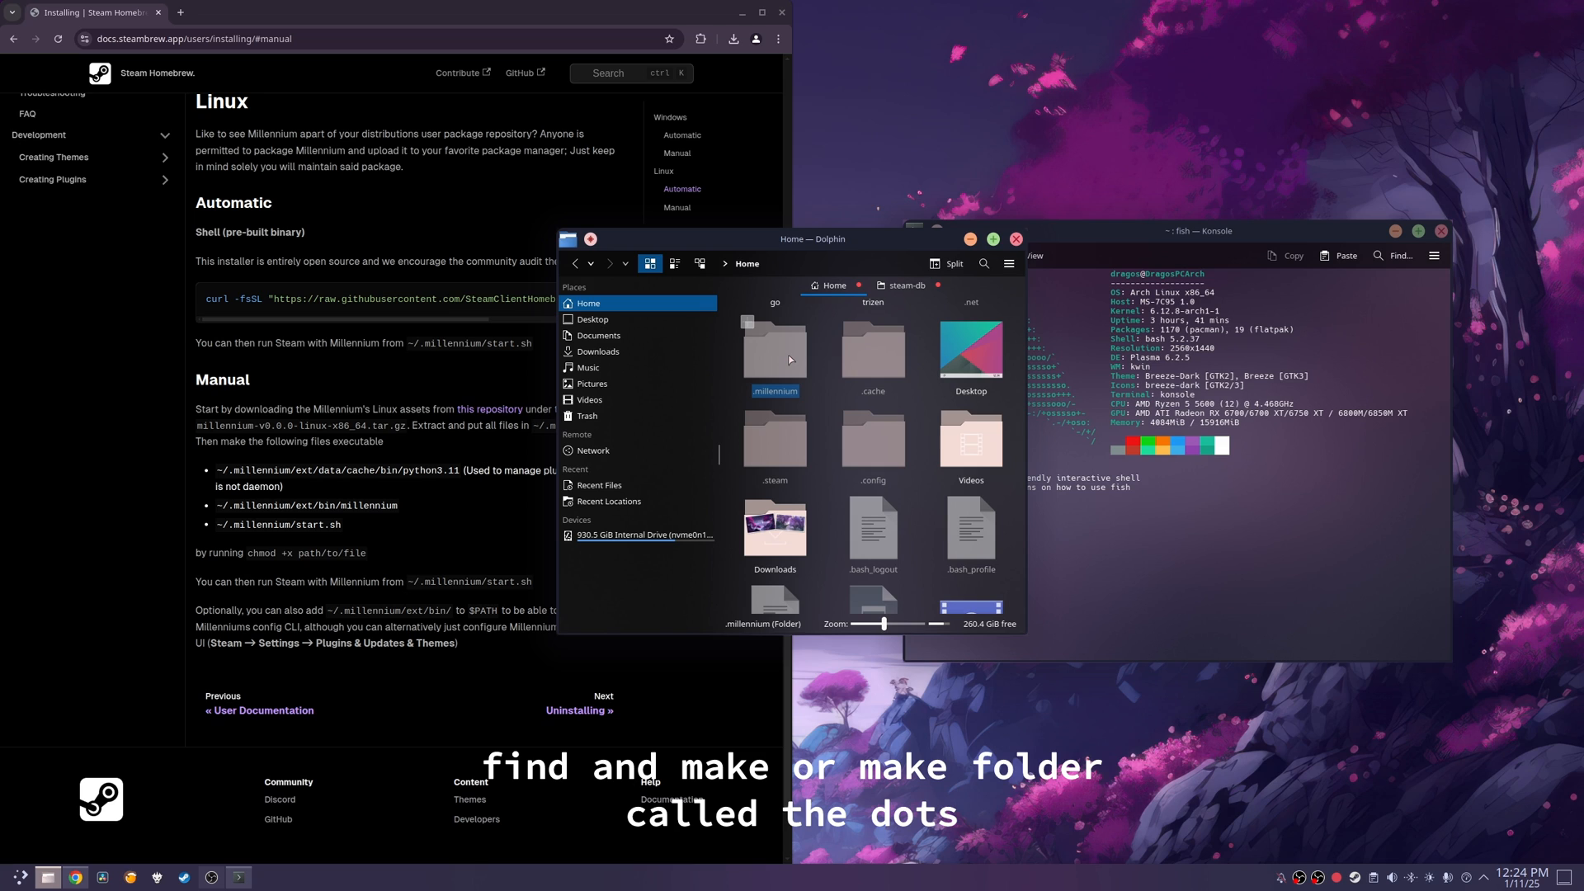
double_click(774, 348)
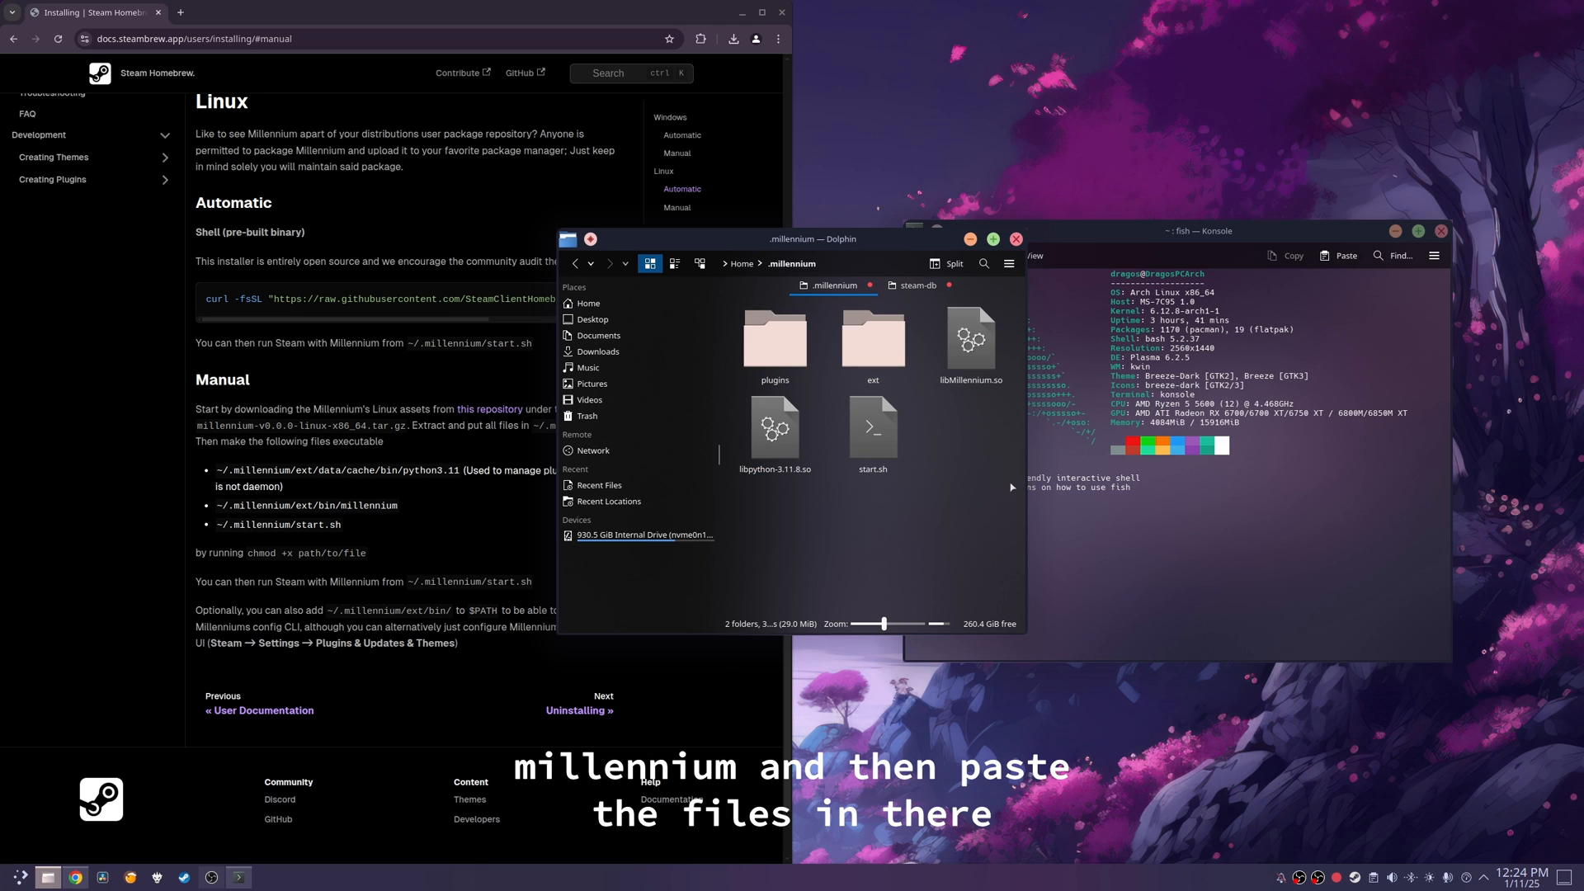
mouse_move(956, 431)
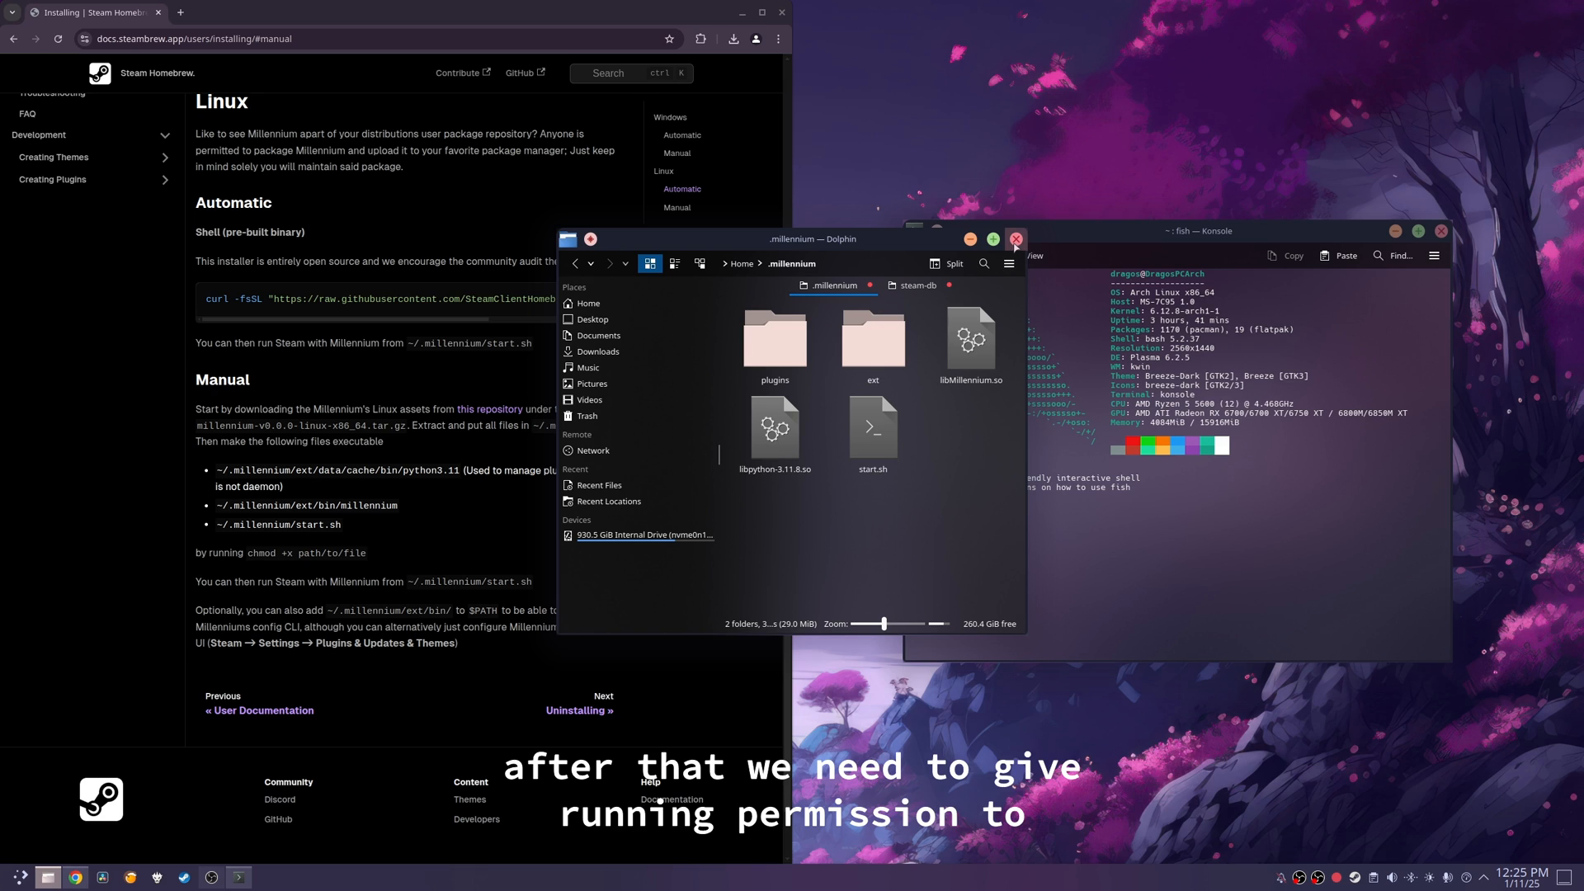
Step: Run chmod +x on ~/.millennium/ext/data/cache/bin/python3.11 and ~/.millennium/ext/bin/millennium
click(1016, 239)
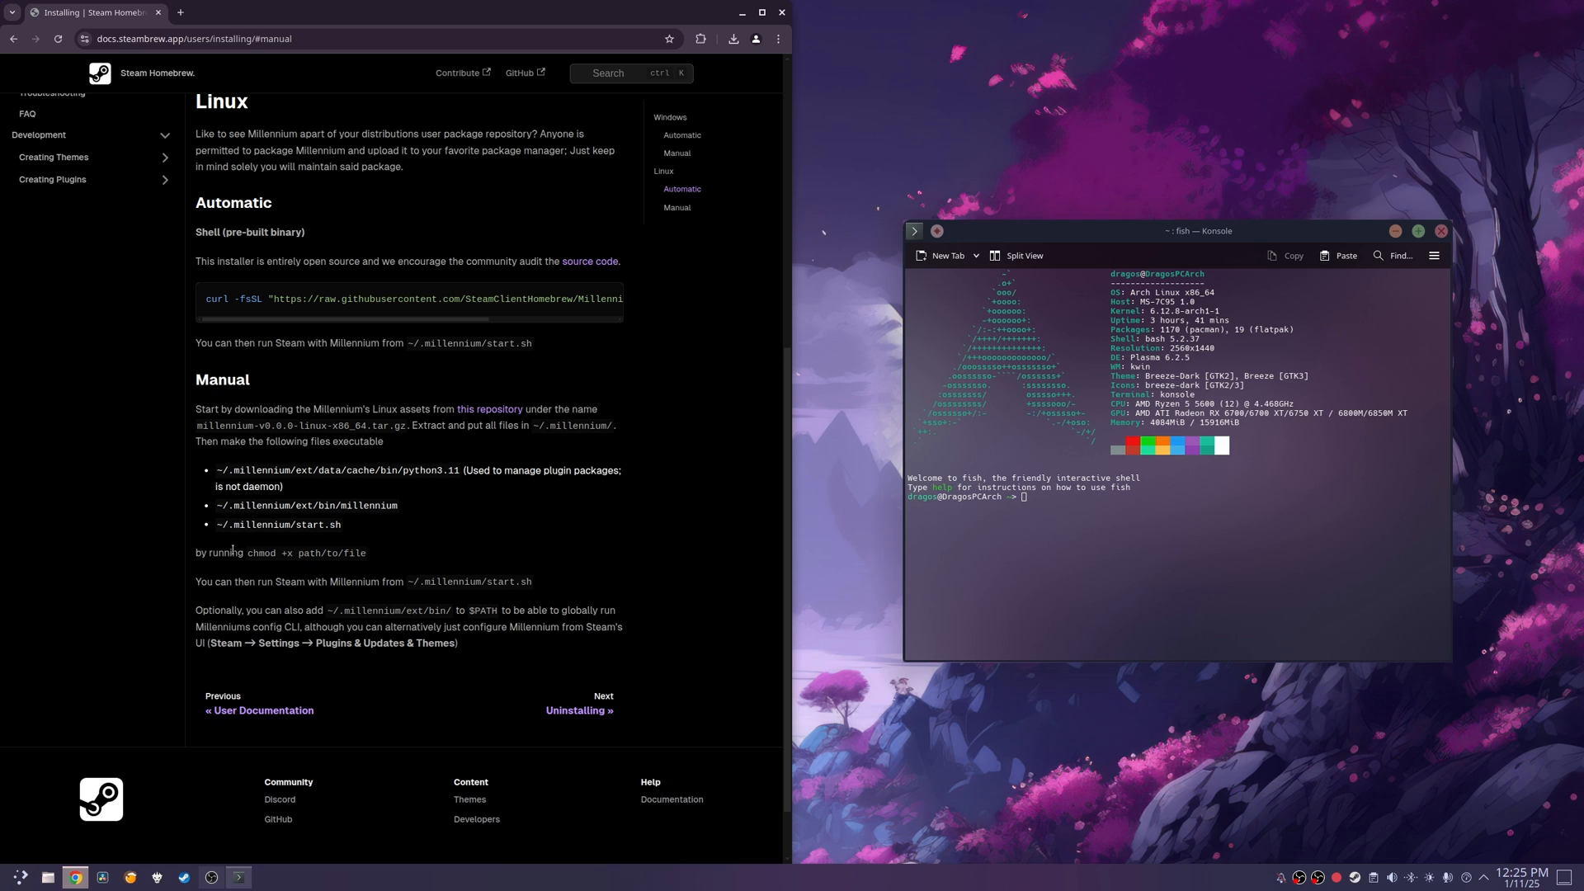
right_click(267, 553)
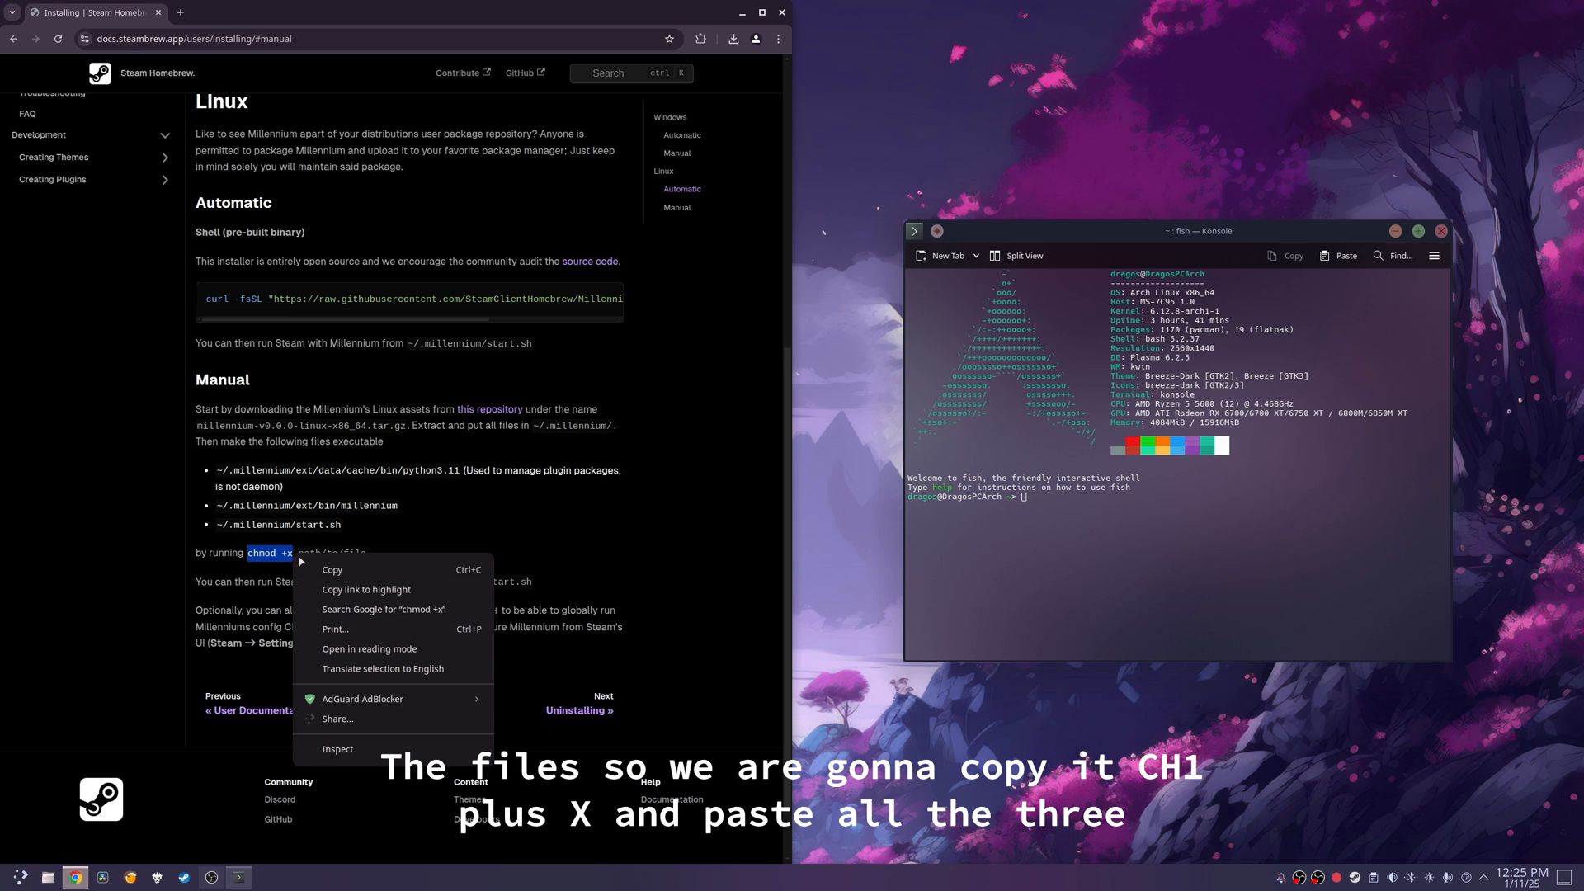
right_click(1051, 496)
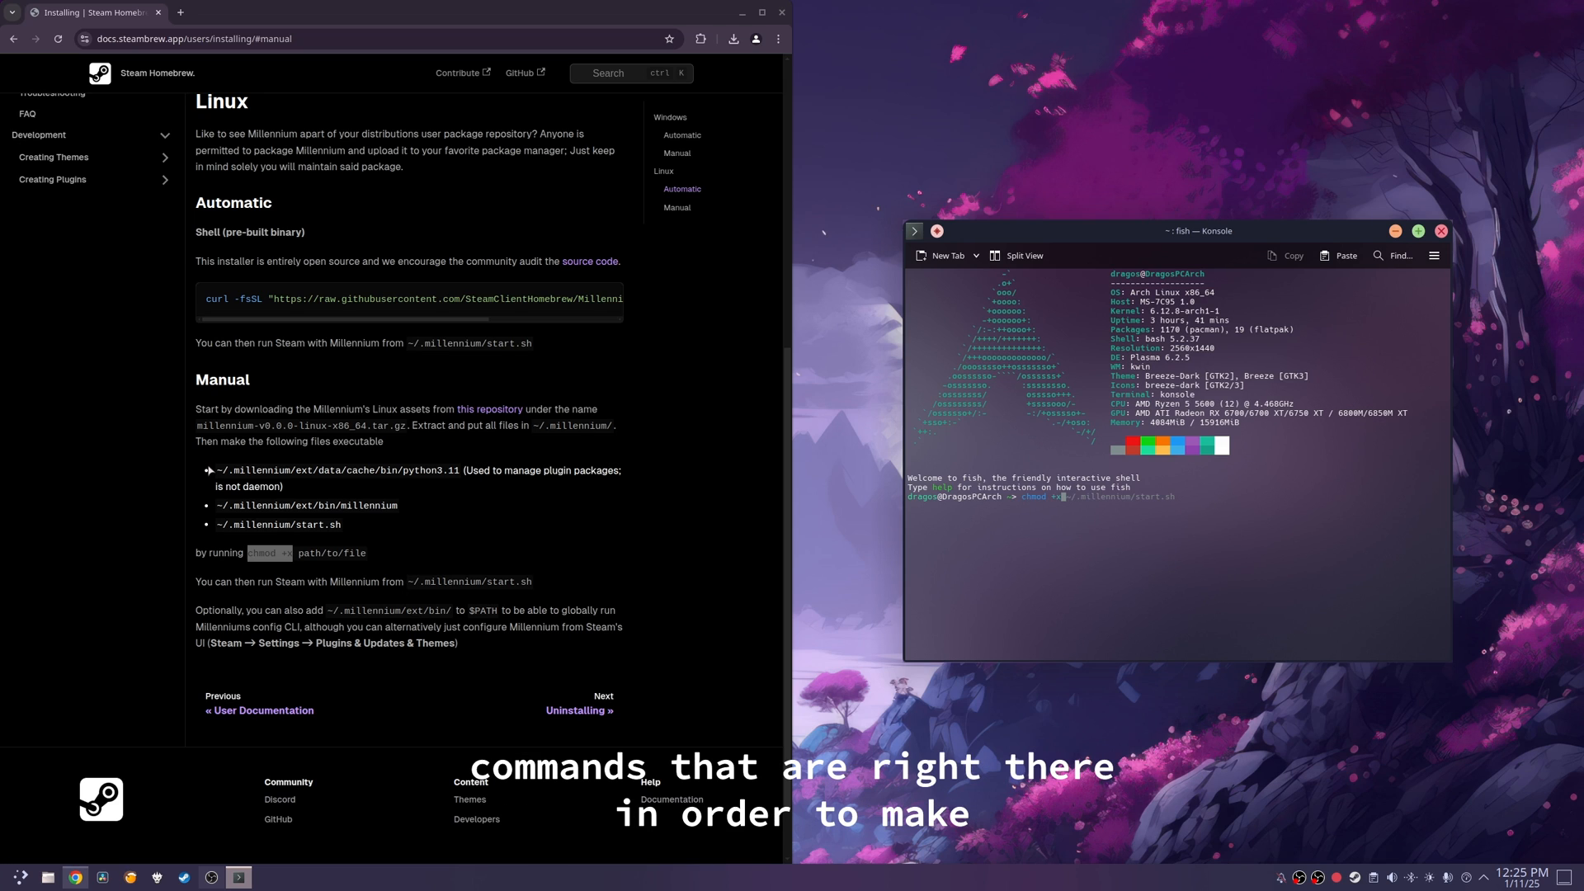
right_click(338, 470)
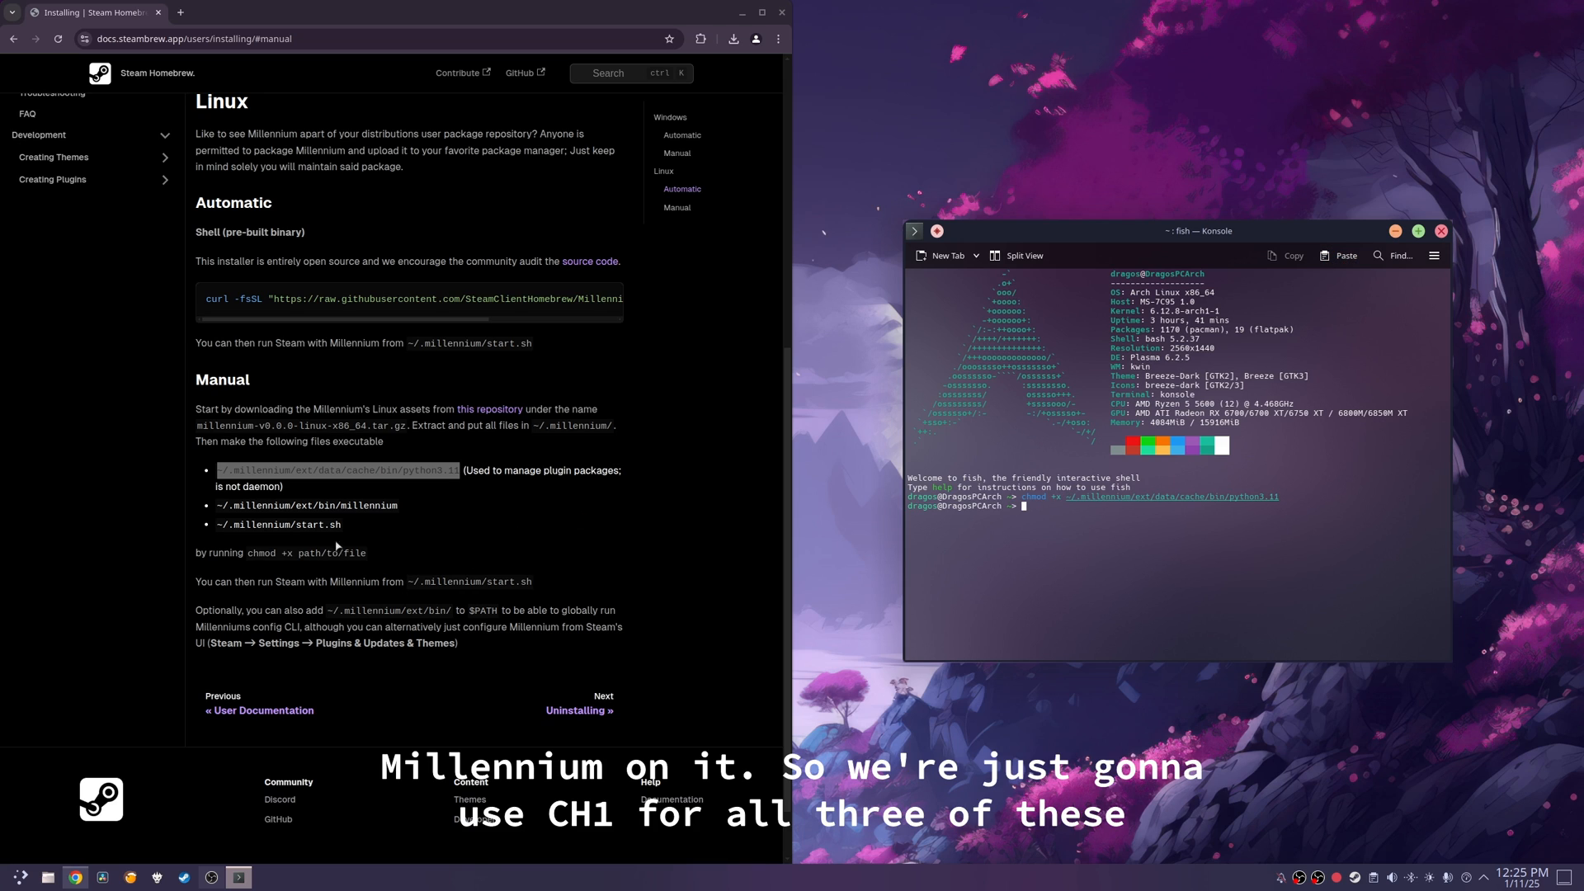
double_click(261, 553)
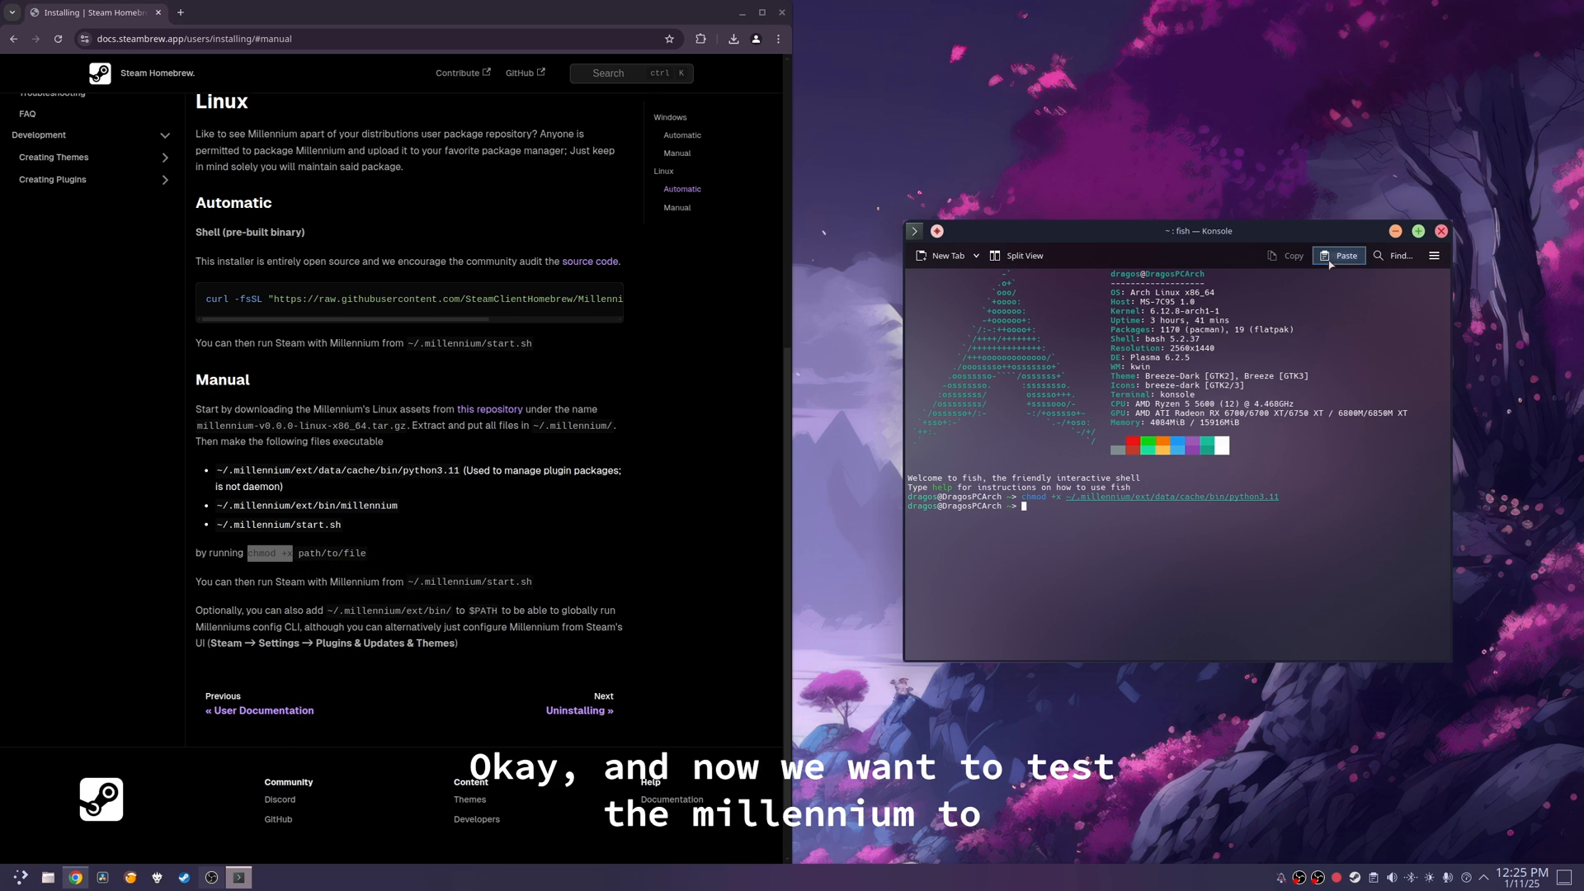
click(1340, 254)
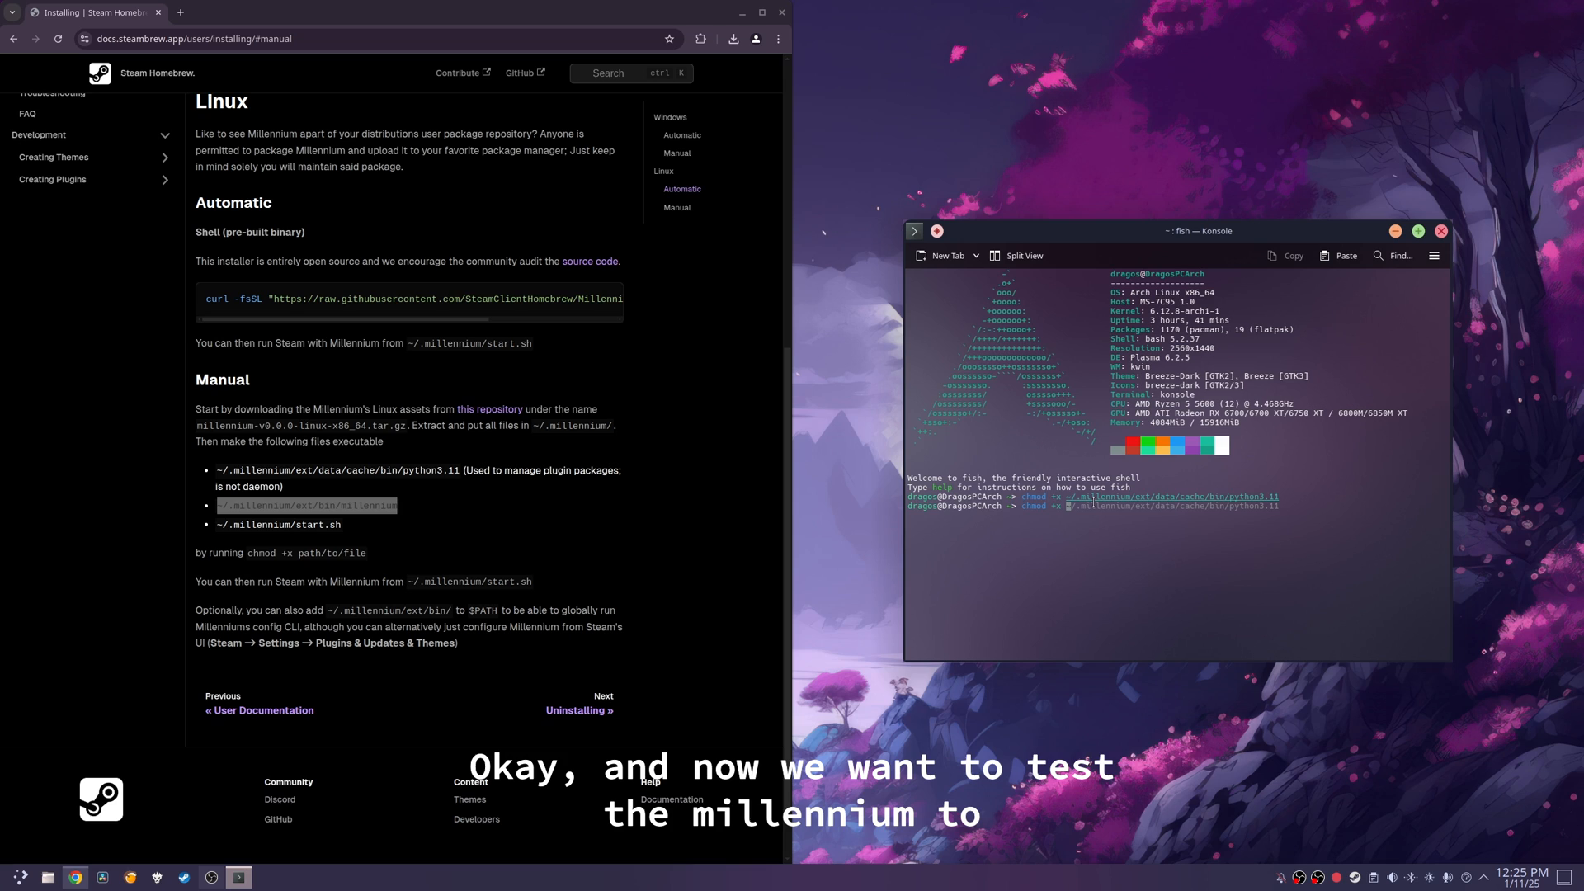
key(Return)
text(chmod +x)
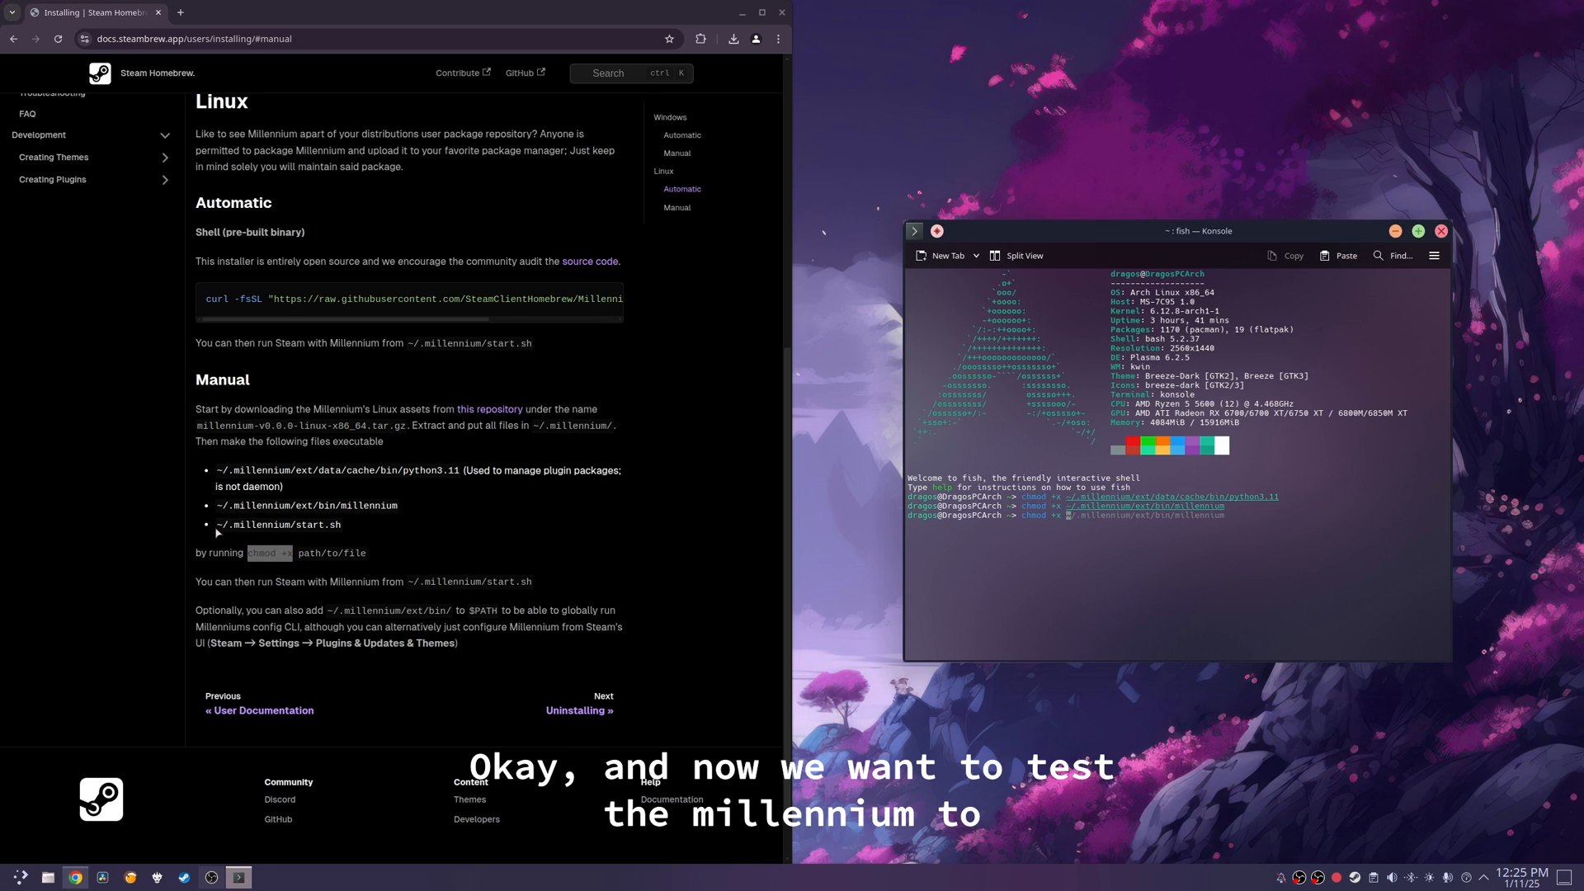
Step: Run chmod +x on ~/.millennium/start.sh to make it executable
double_click(280, 525)
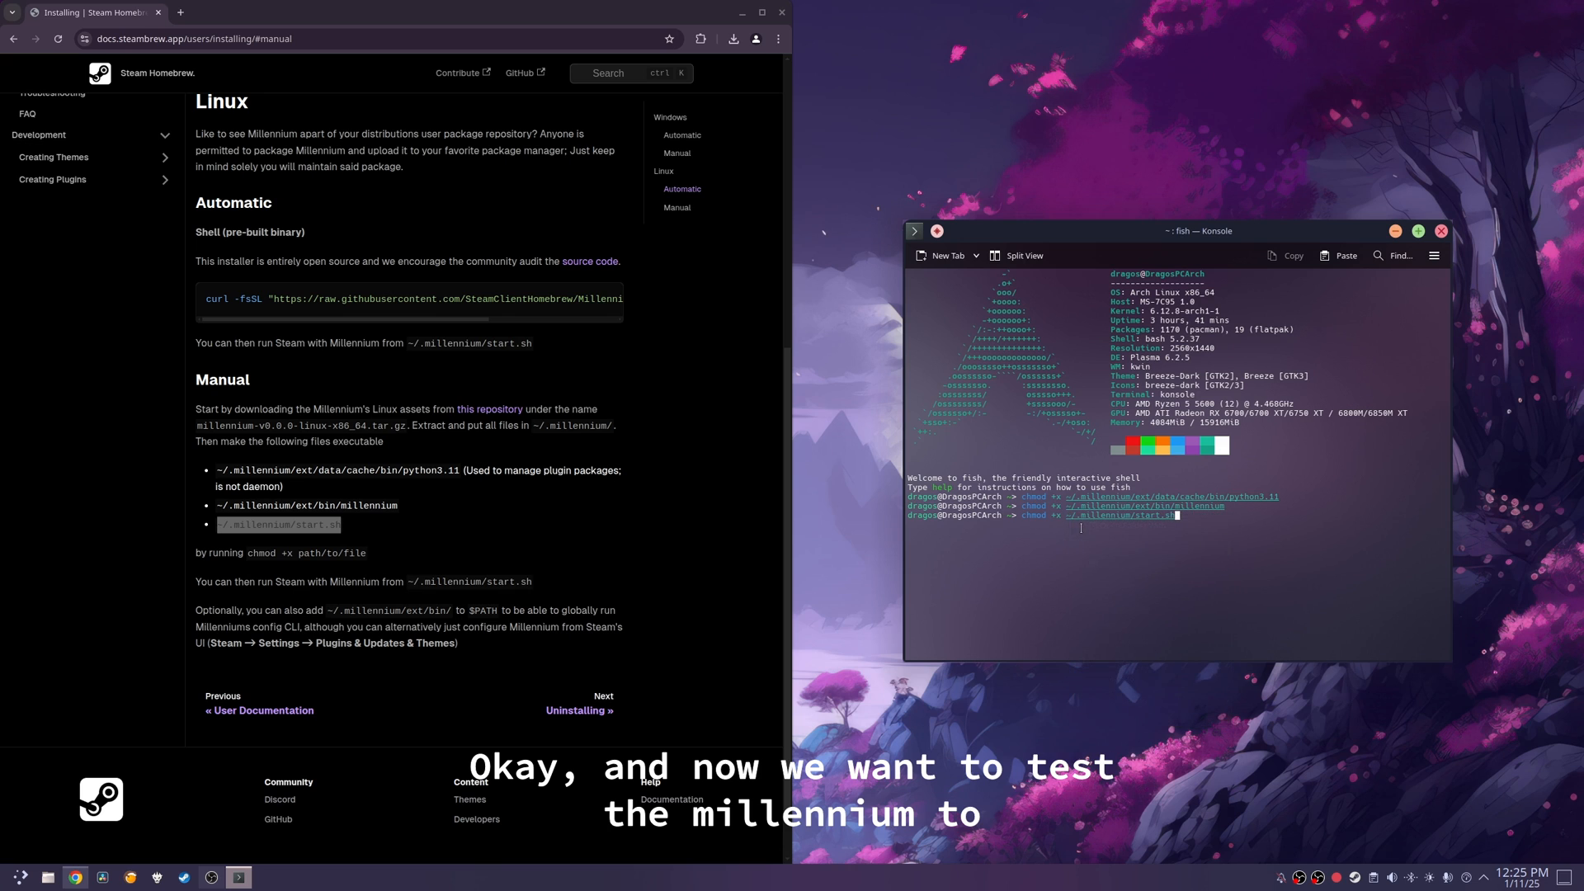
key(Return)
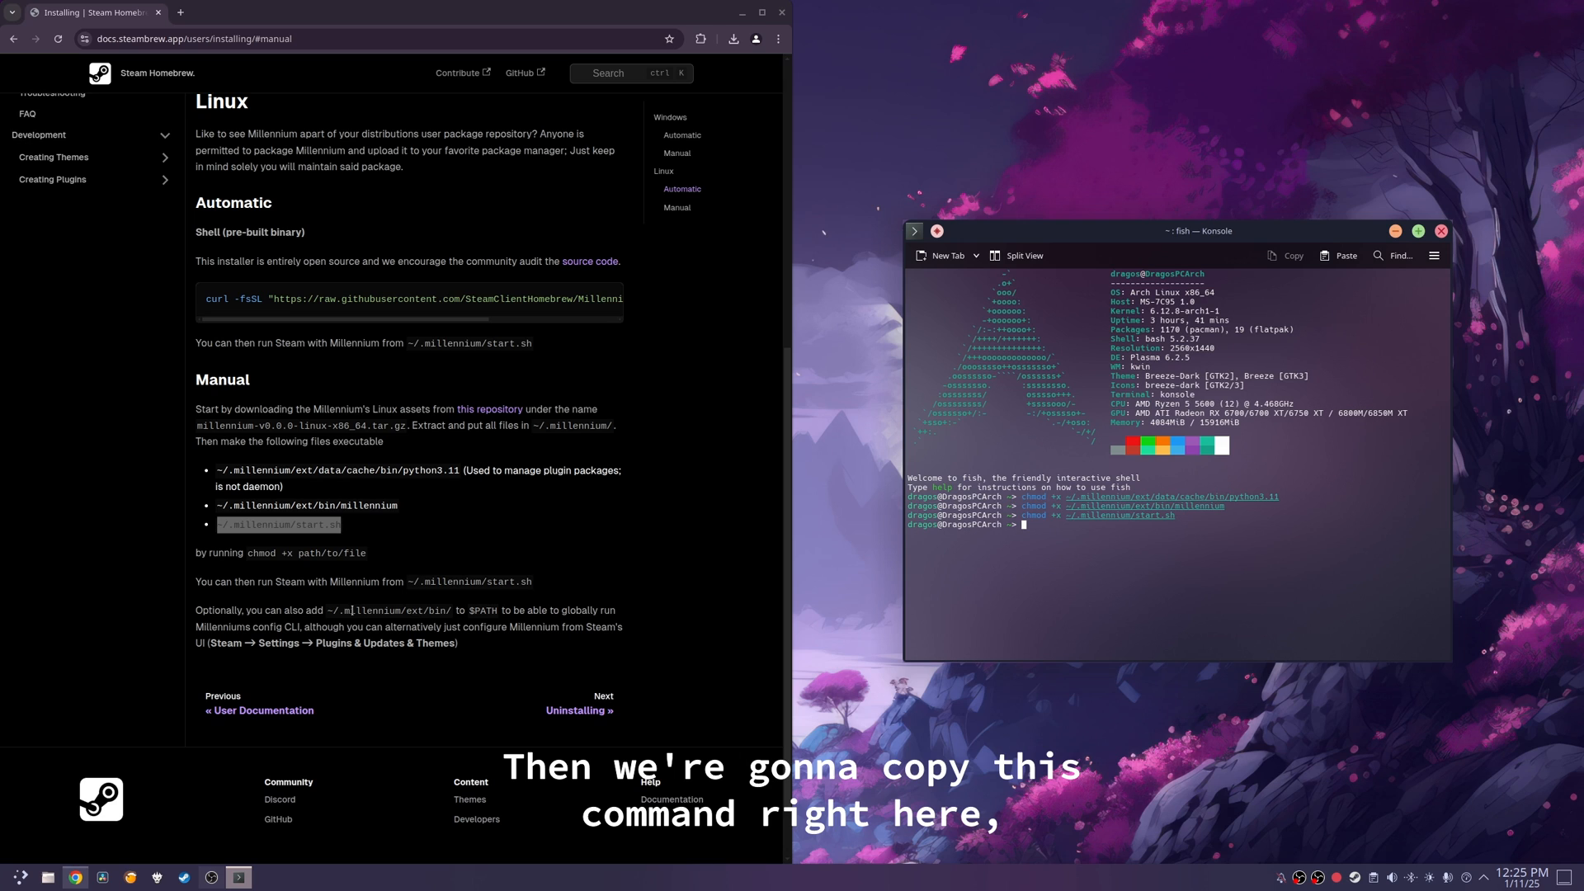
right_click(470, 583)
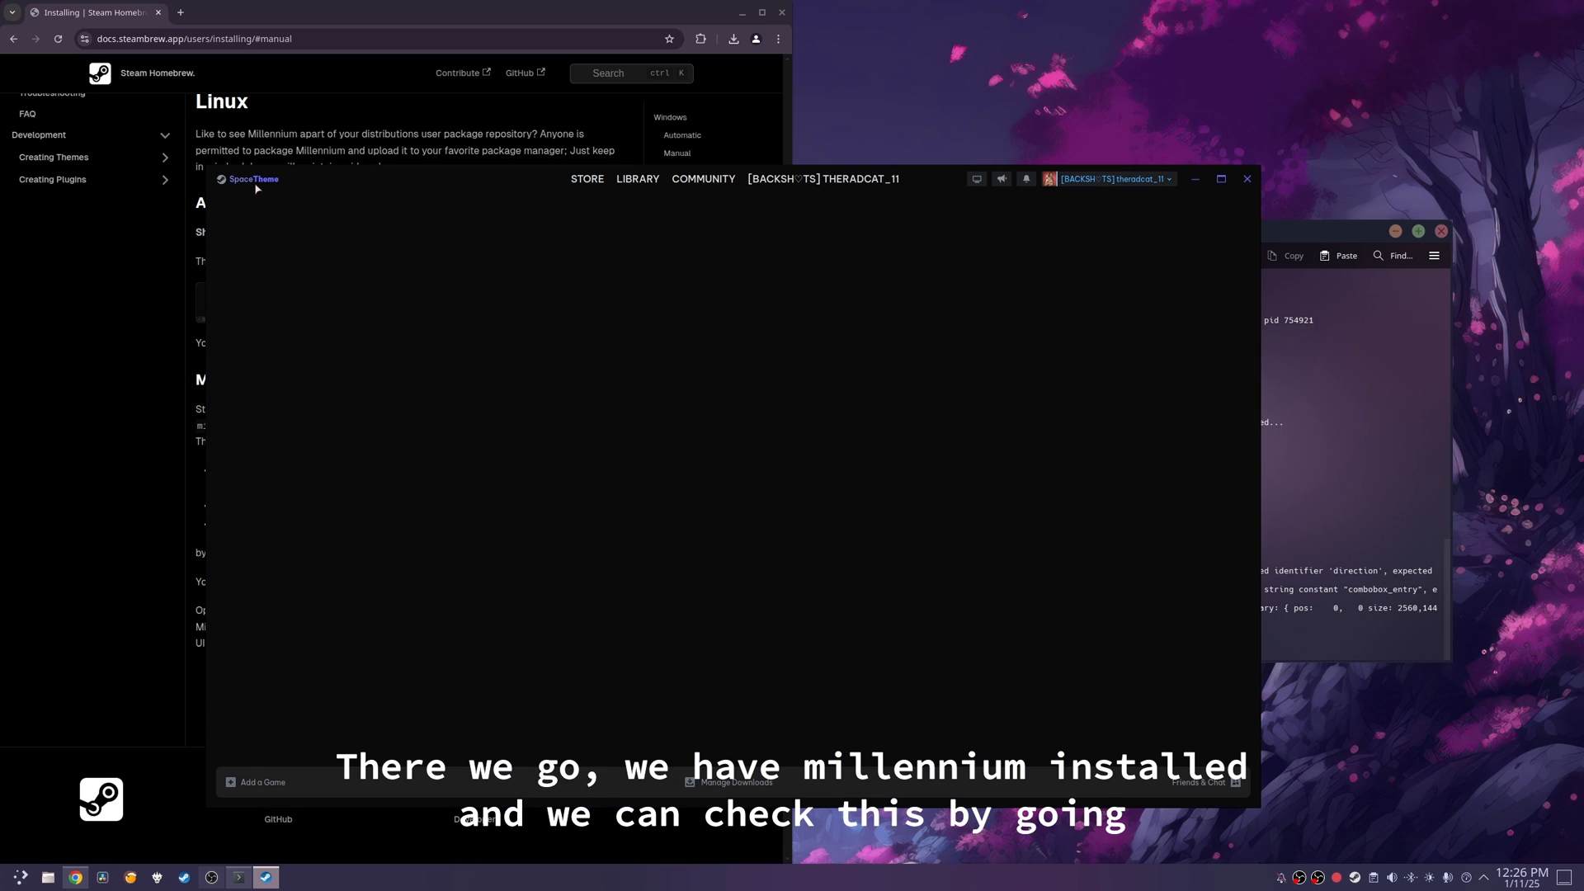
Step: Quit Steam via the top-left Steam menu's Exit after confirming the SpaceTheme library
click(637, 178)
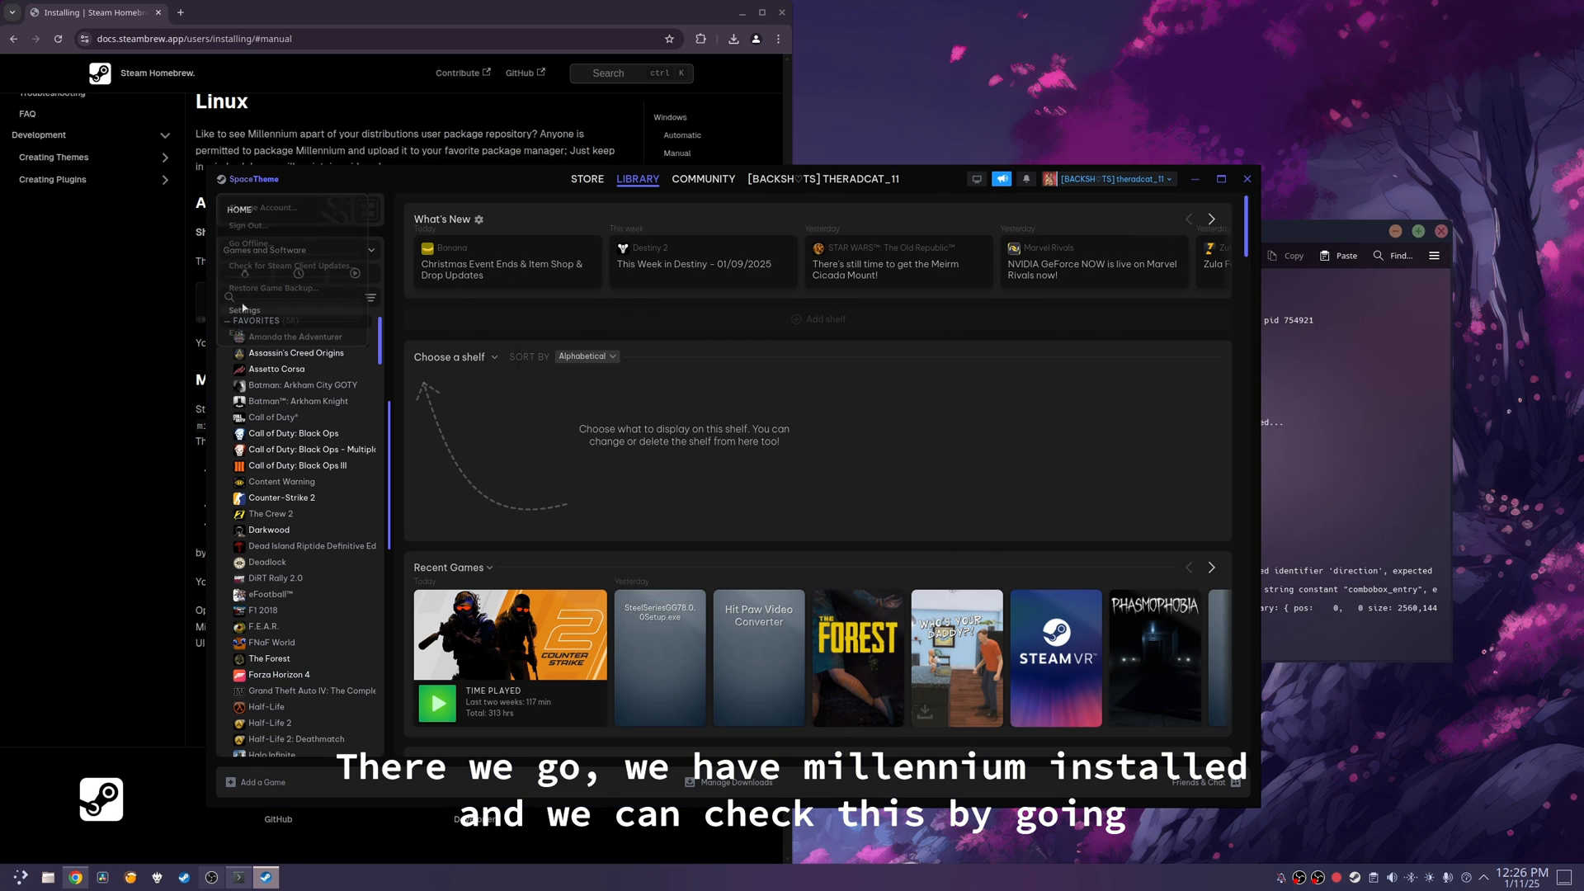
click(245, 310)
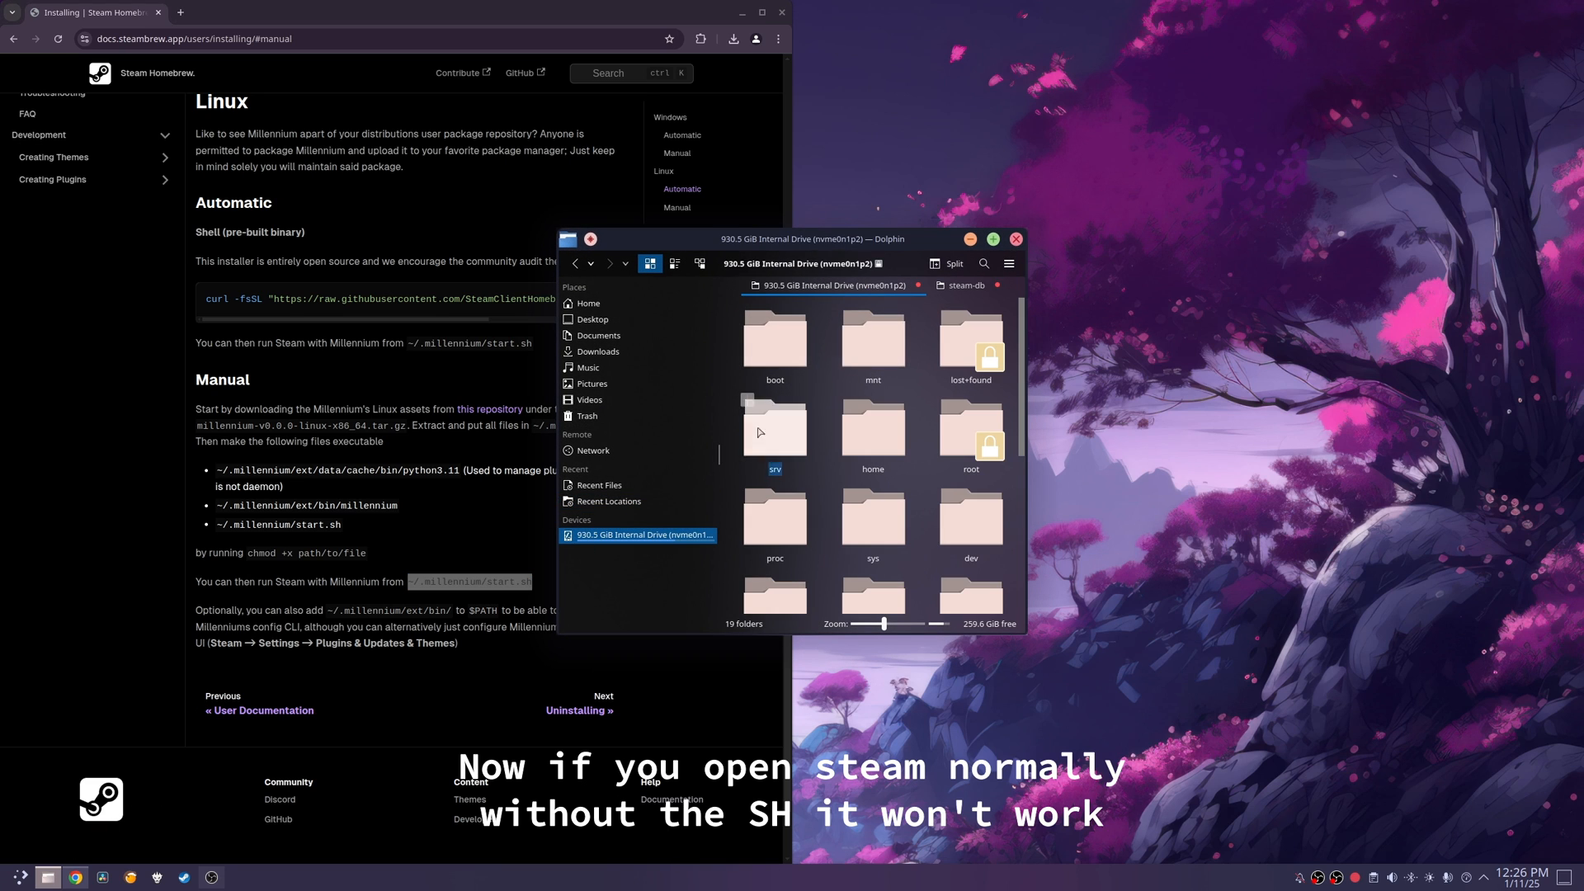
Step: Navigate to ~/.config/fish and bring up the open options for config.fish
click(872, 429)
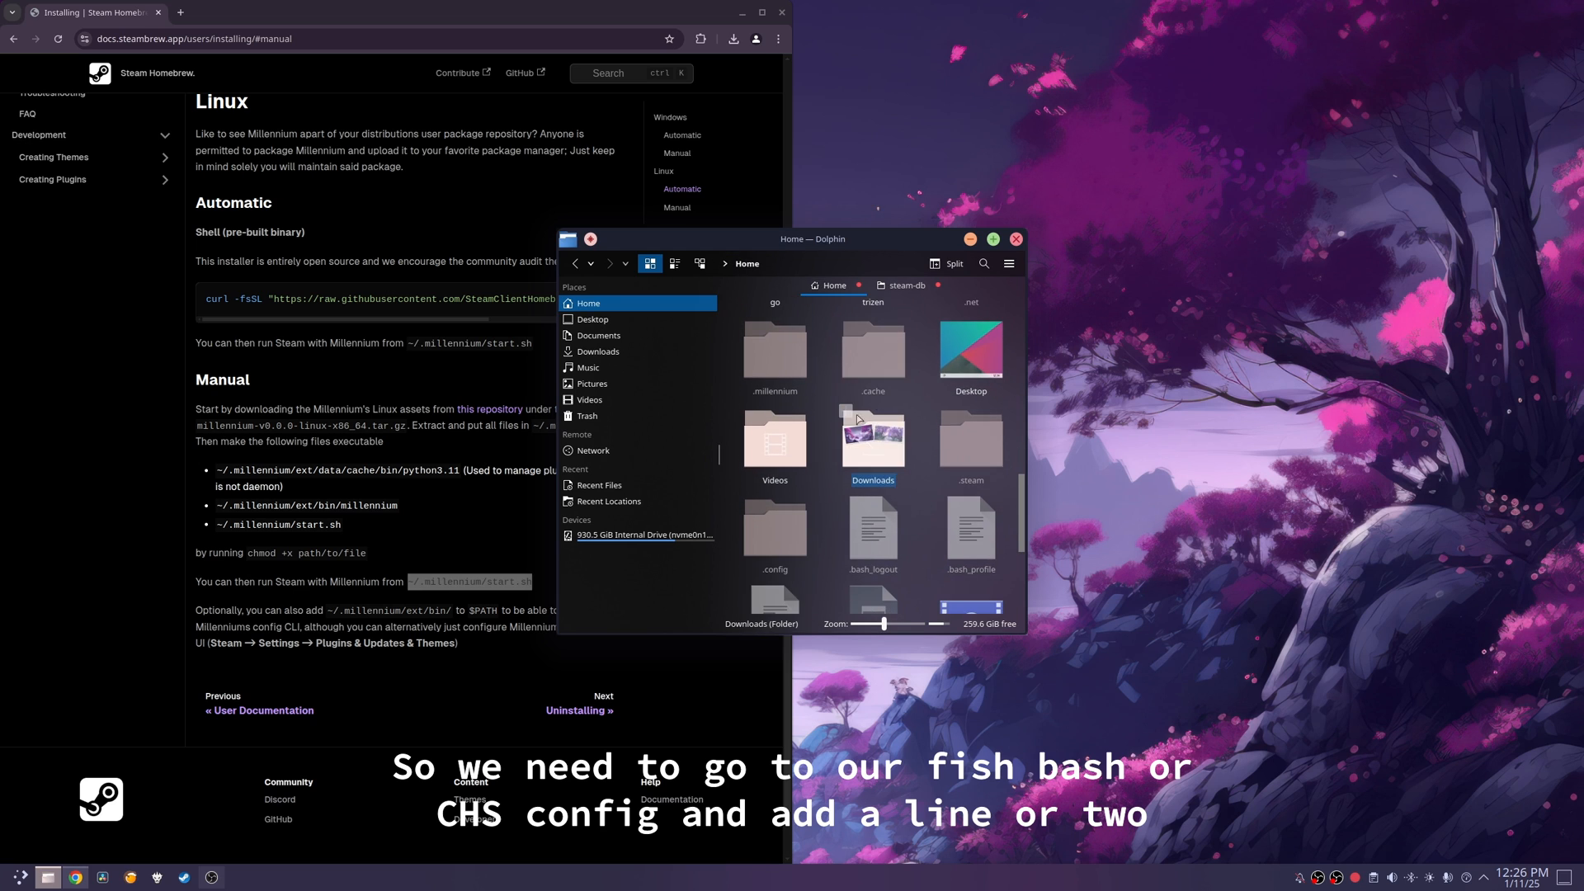
scroll(up, 3)
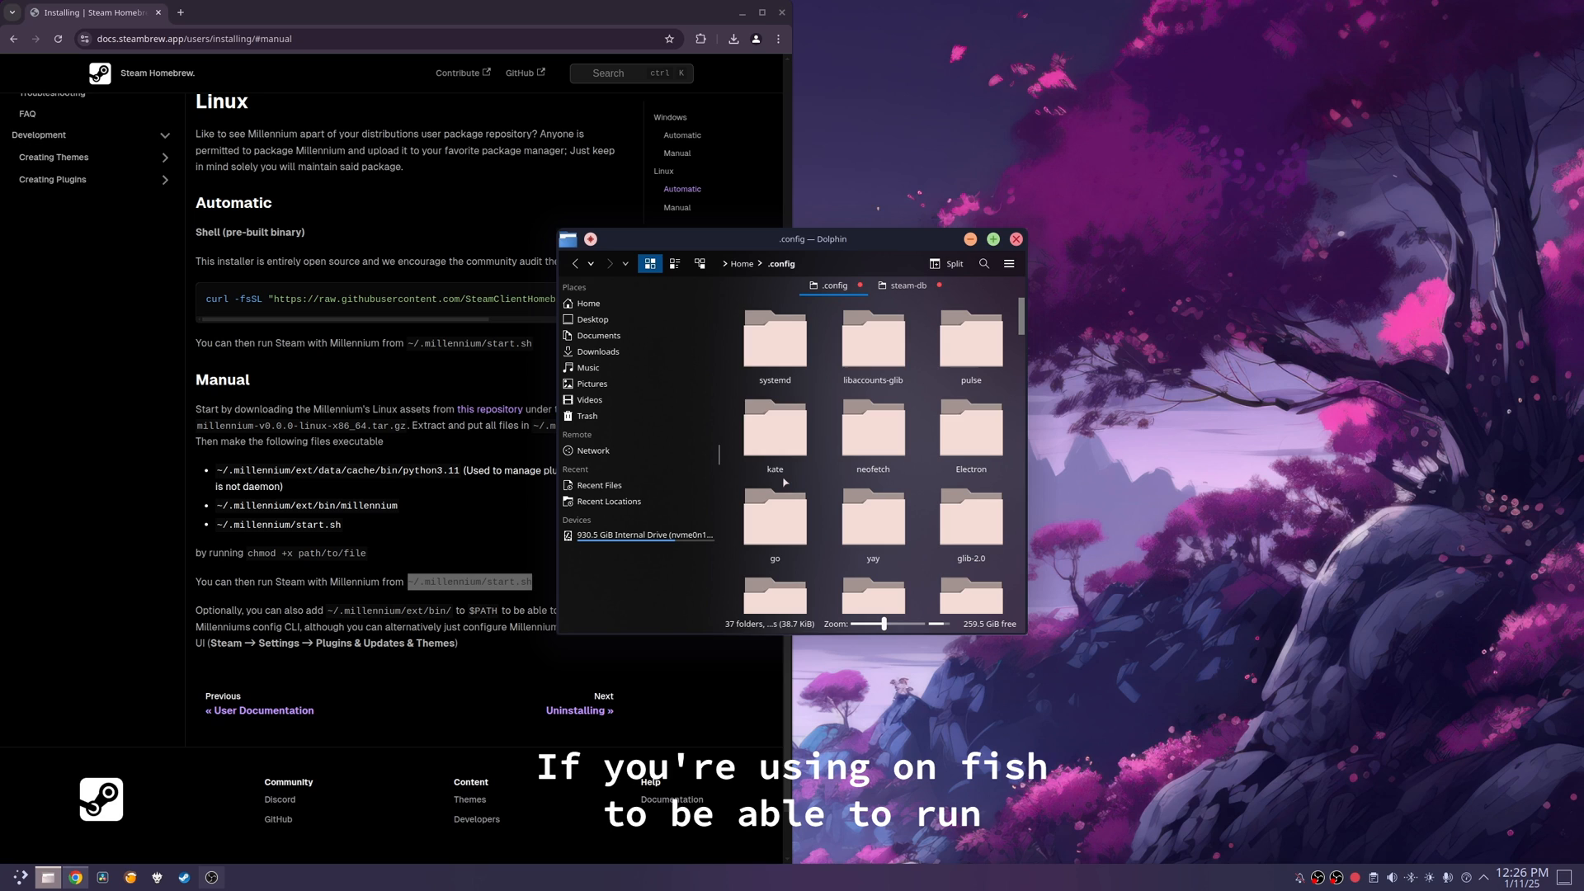
scroll(down, 3)
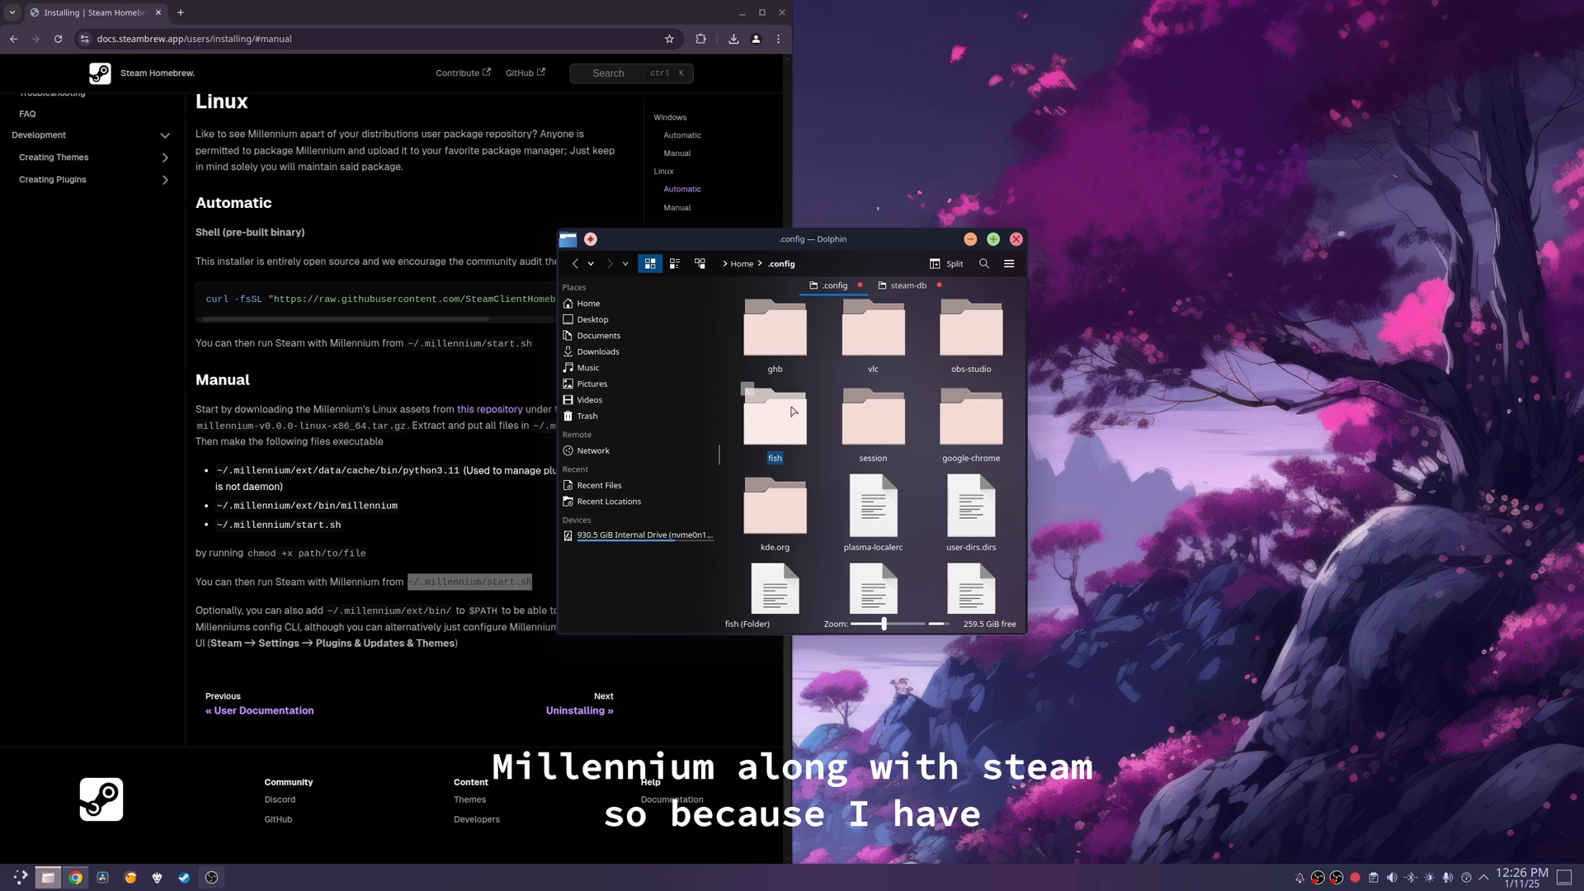
mouse_move(786, 411)
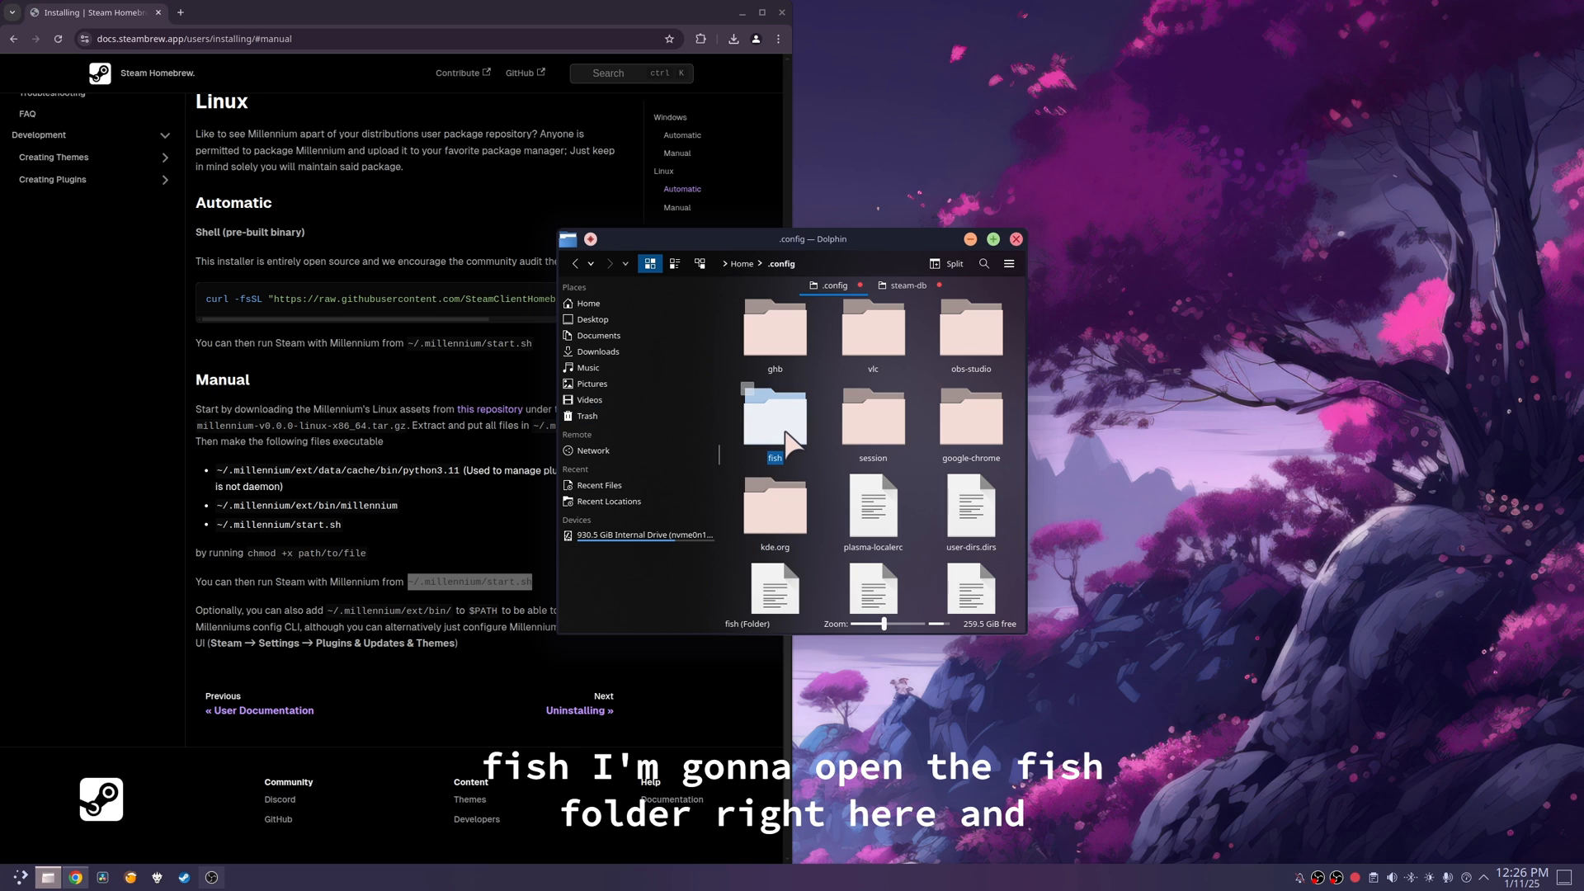
double_click(774, 418)
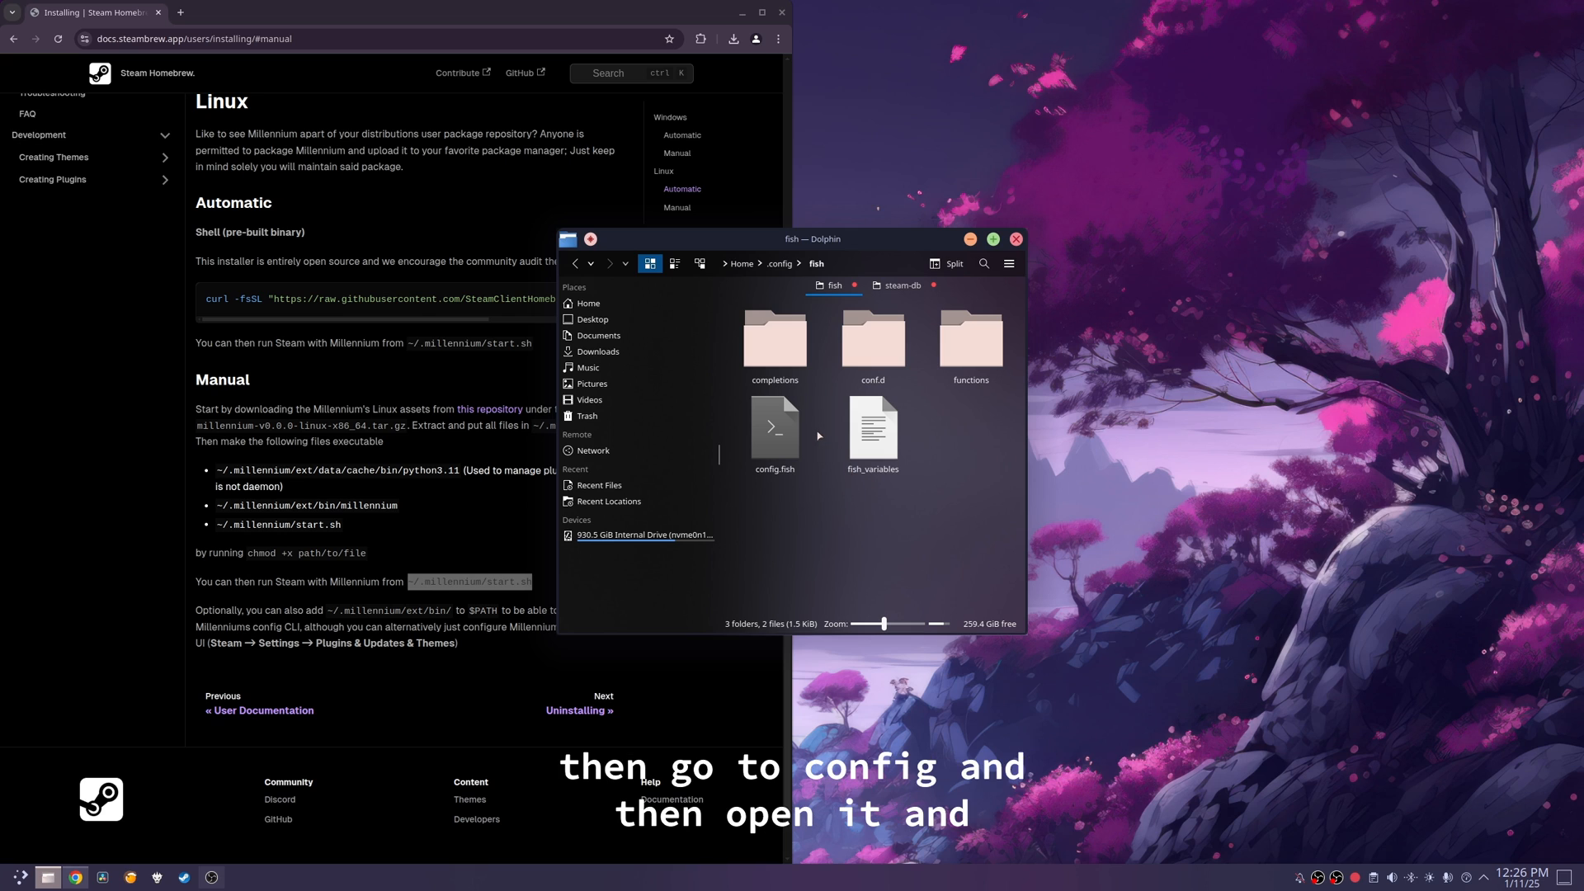
right_click(773, 426)
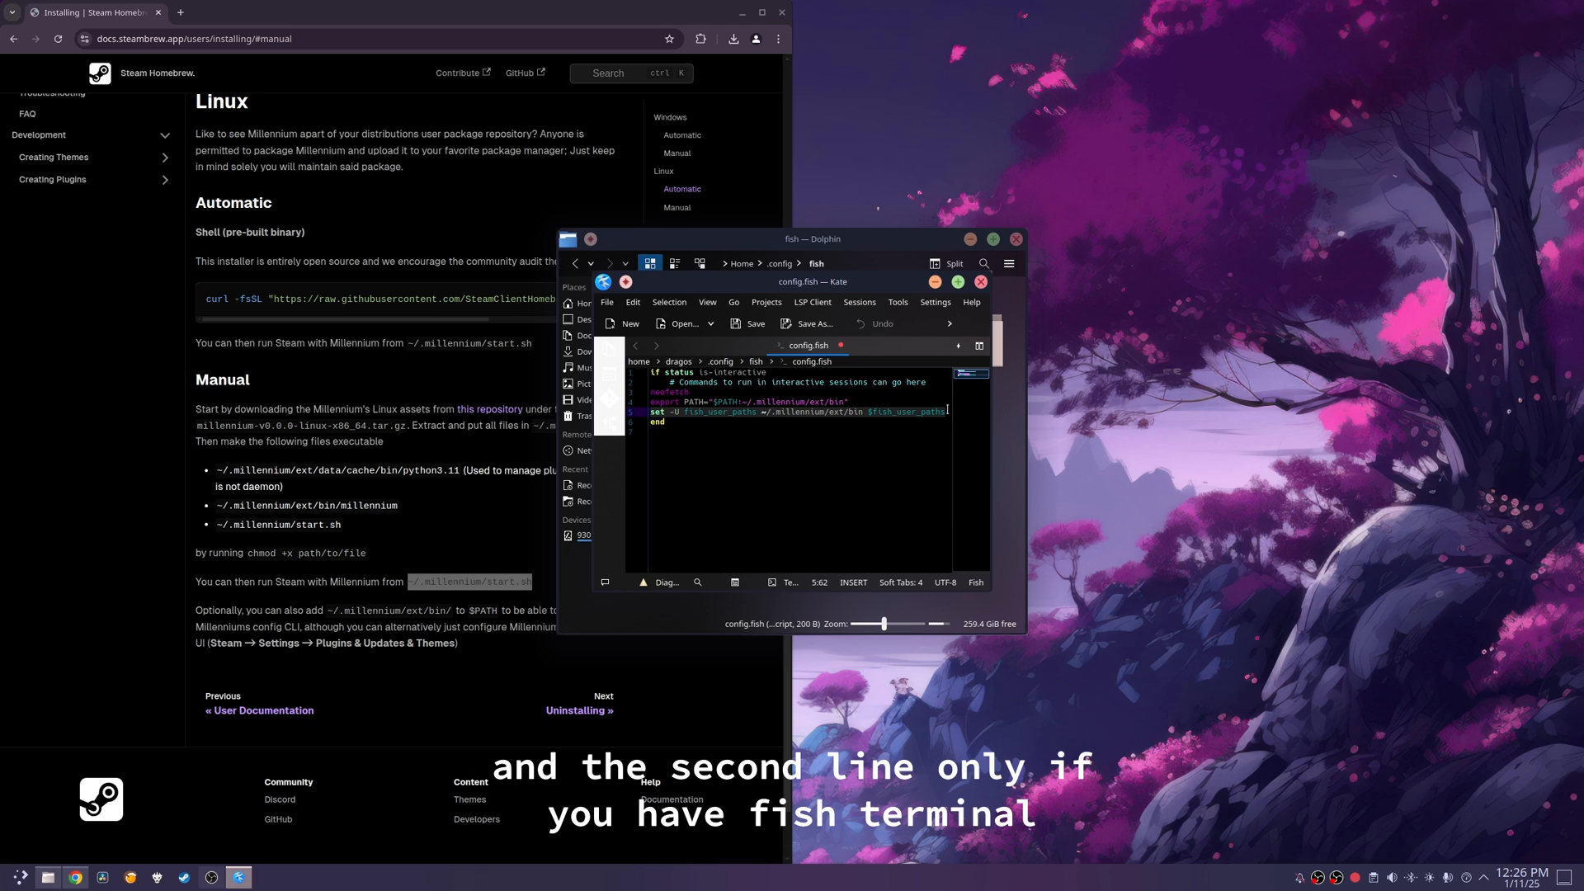
mouse_move(934, 302)
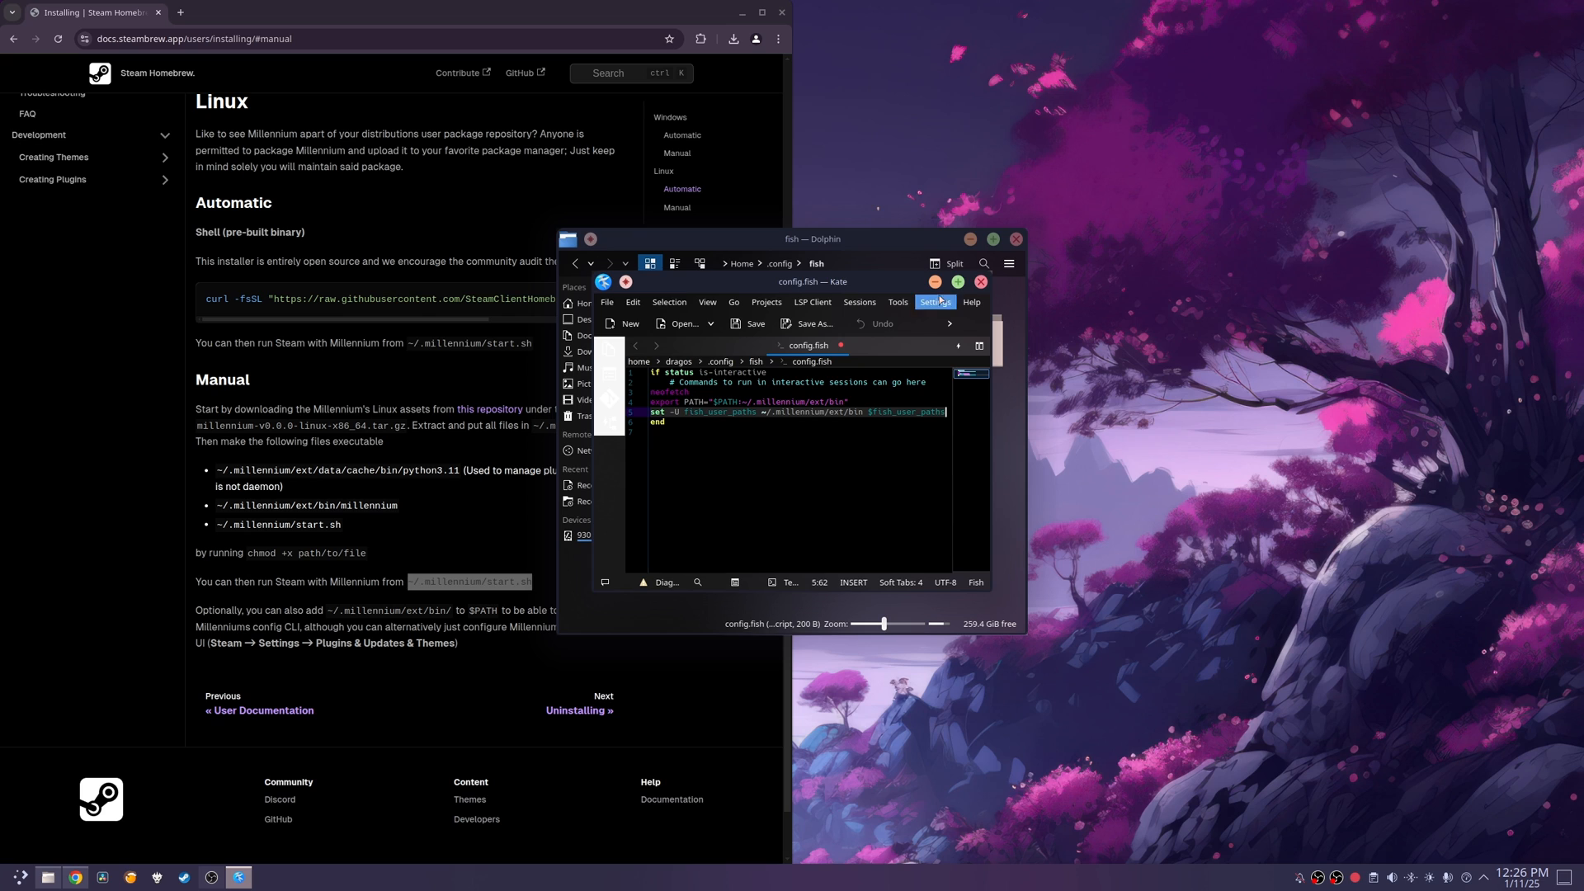
Step: Close config.fish with the Millennium ext/bin PATH lines saved, close Dolphin and start a terminal
click(979, 282)
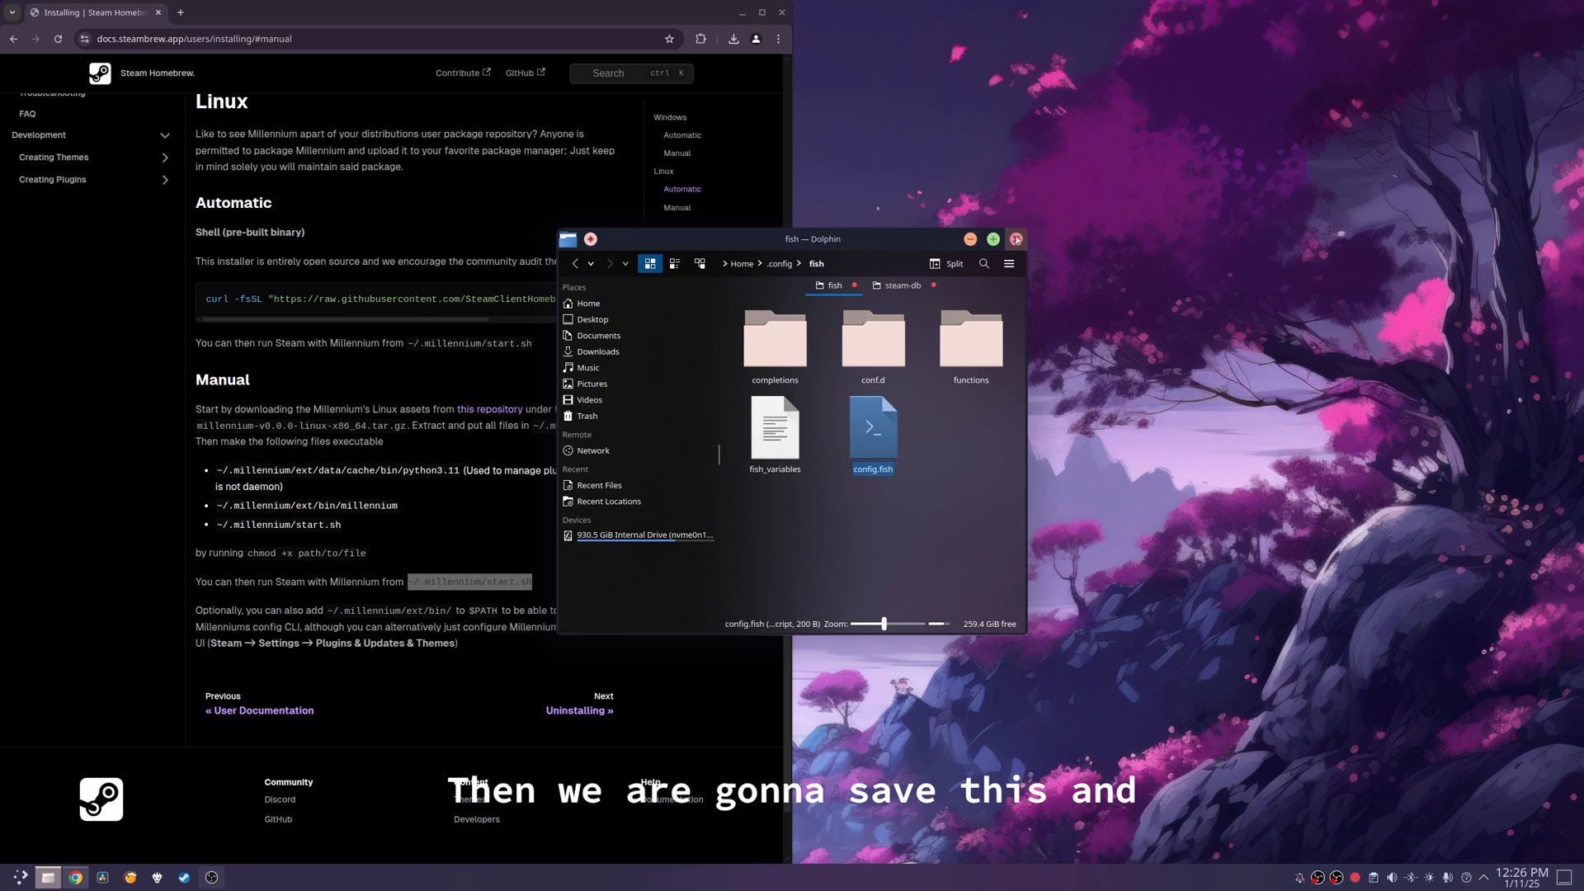
click(1016, 239)
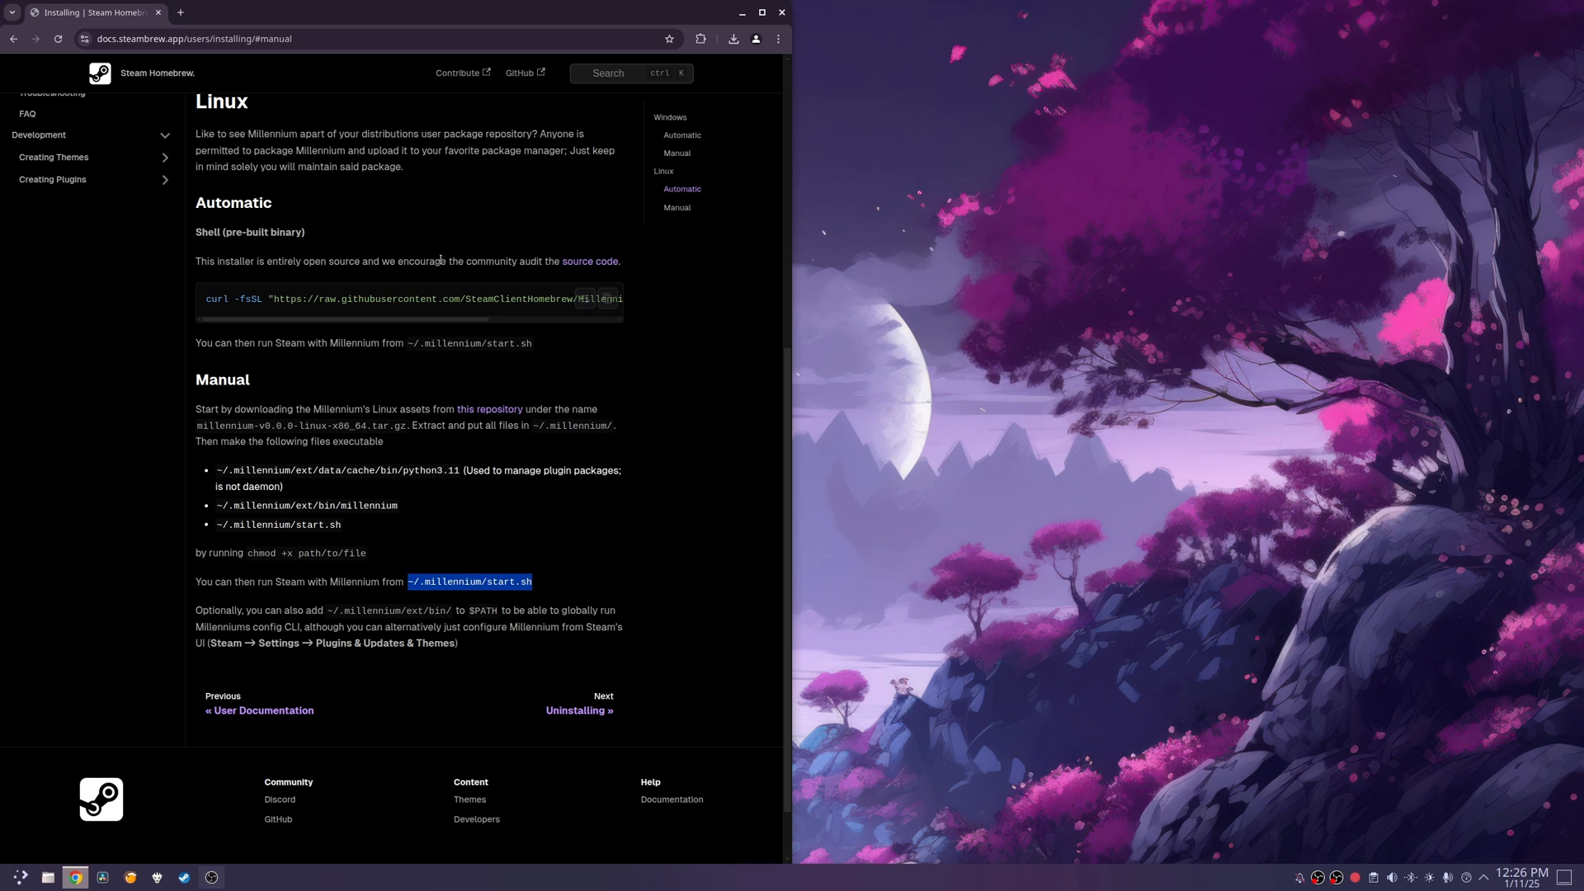
click(238, 876)
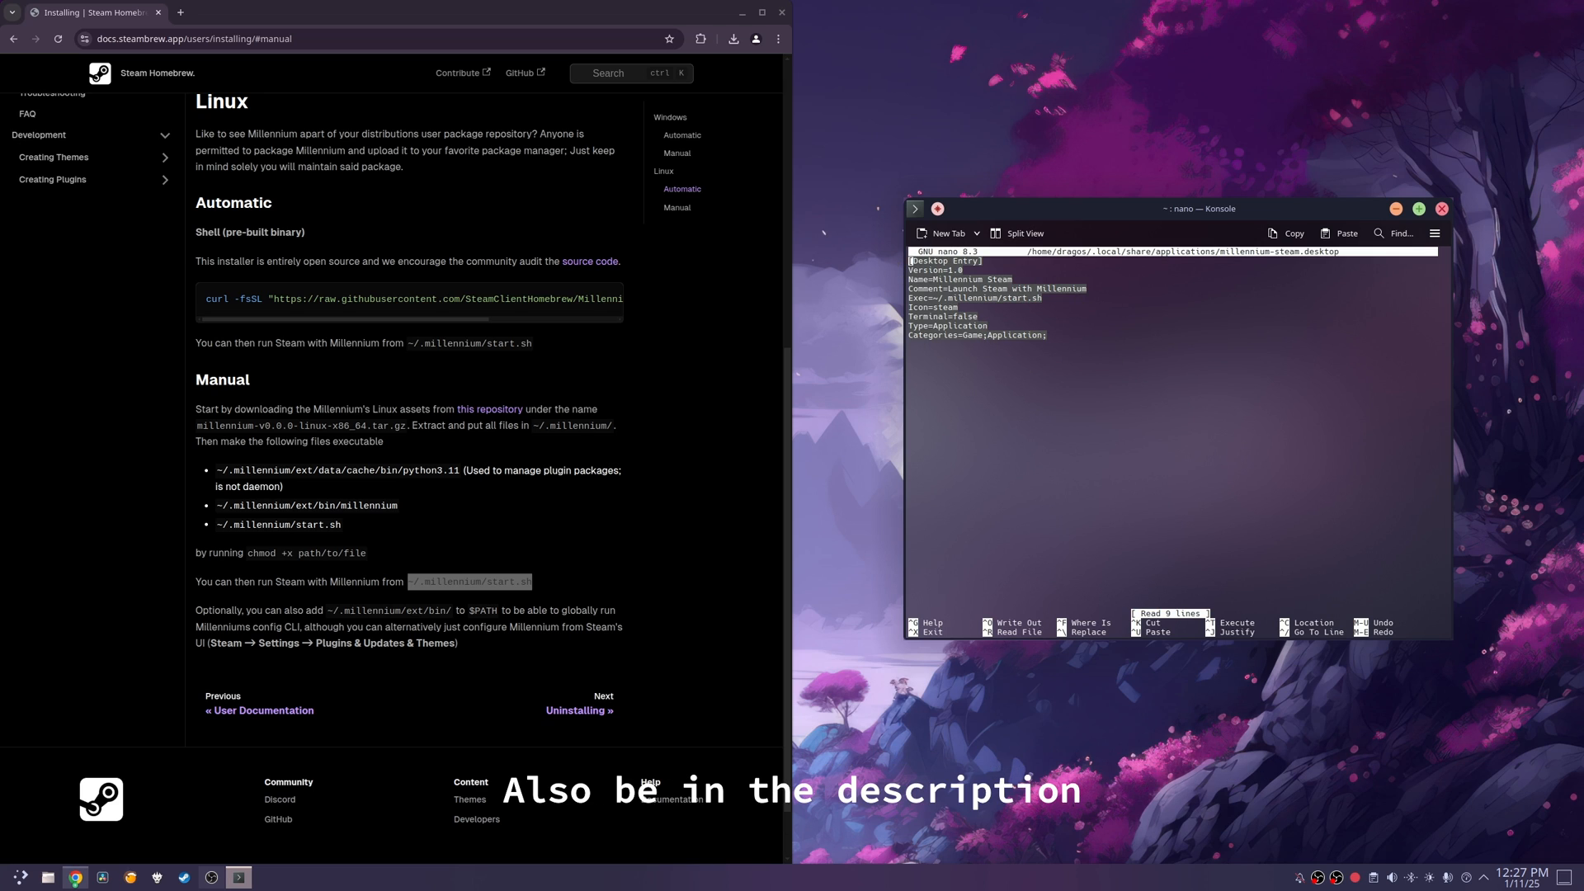
Step: Save ~/.local/share/applications/millennium-steam.desktop with its Exec line running start.sh and exit nano
key(ctrl+x)
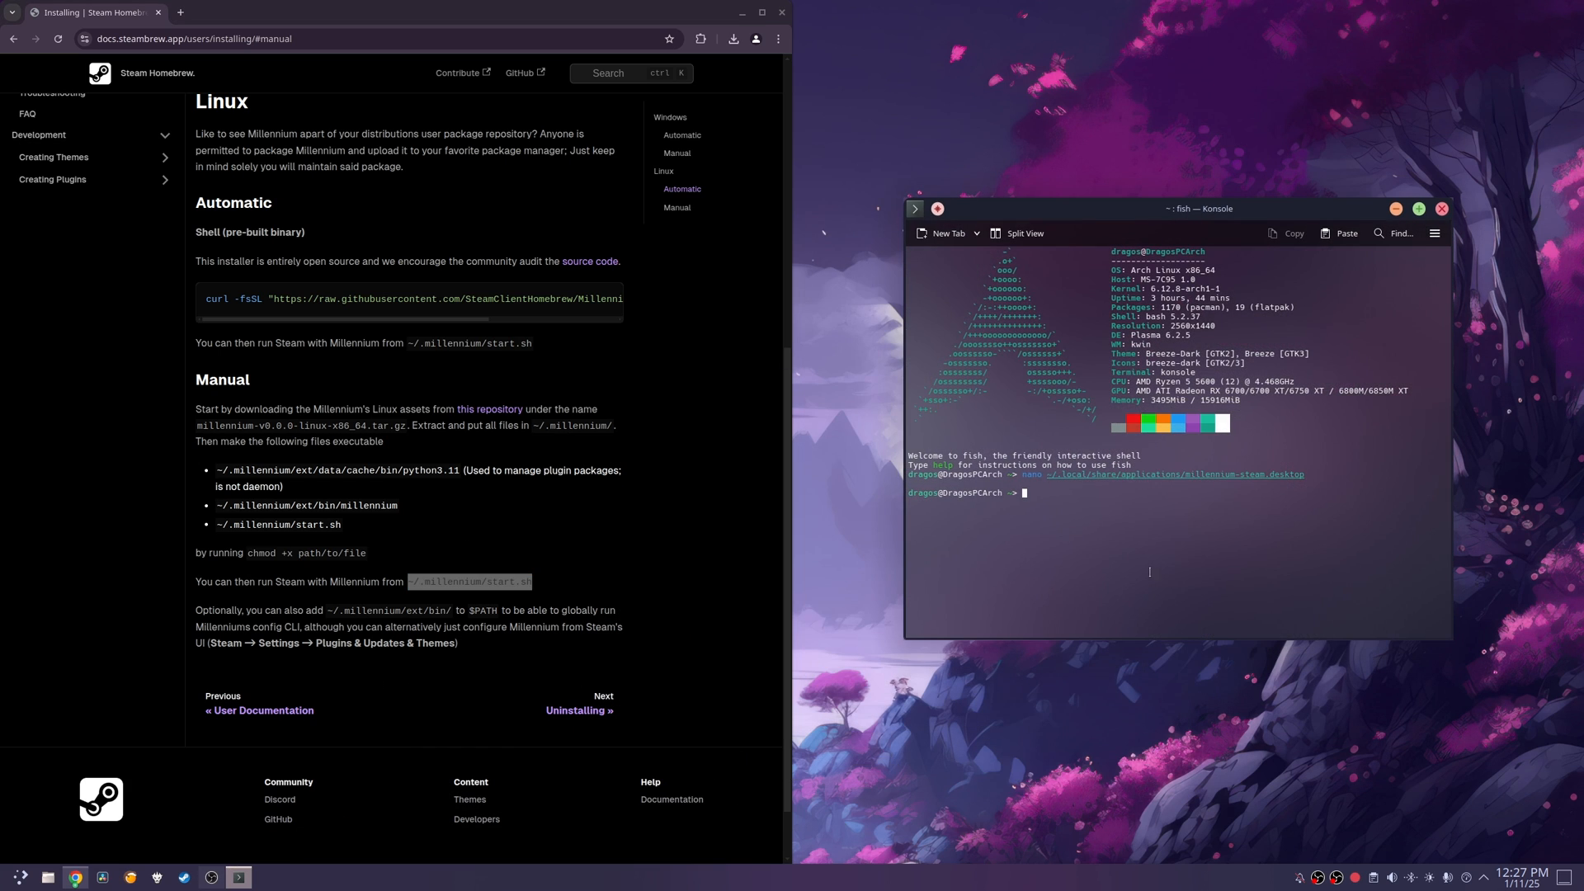
Step: Make millennium-steam.desktop executable with chmod +x, check it in the app launcher, and close Konsole
text(chmod +x ~/.local/share/applications/millennium-steam.desktop)
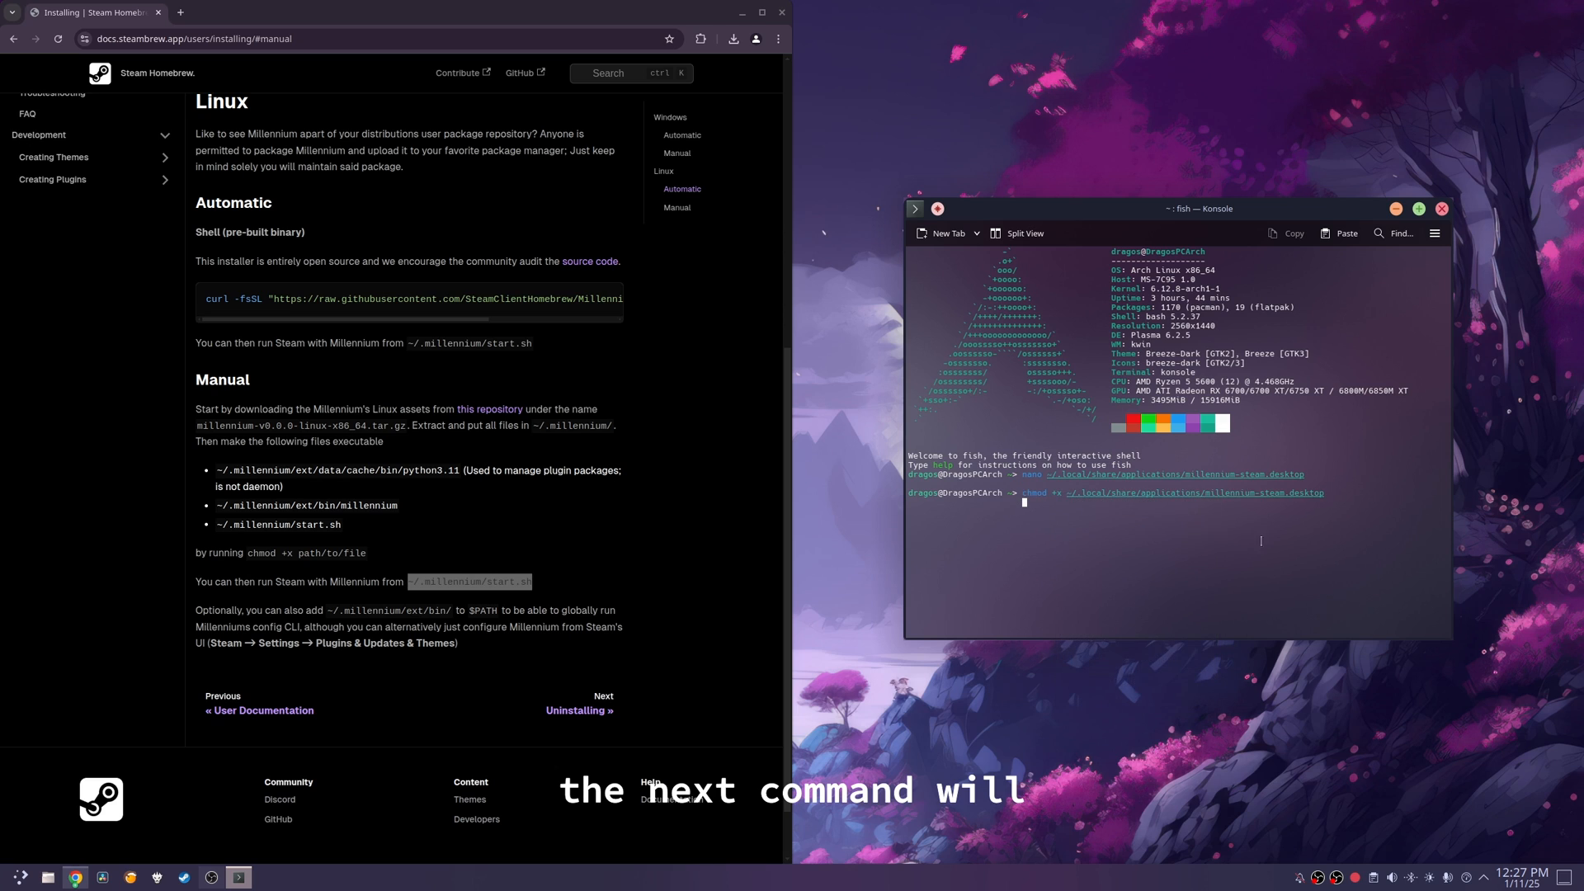
key(Return)
text(mil)
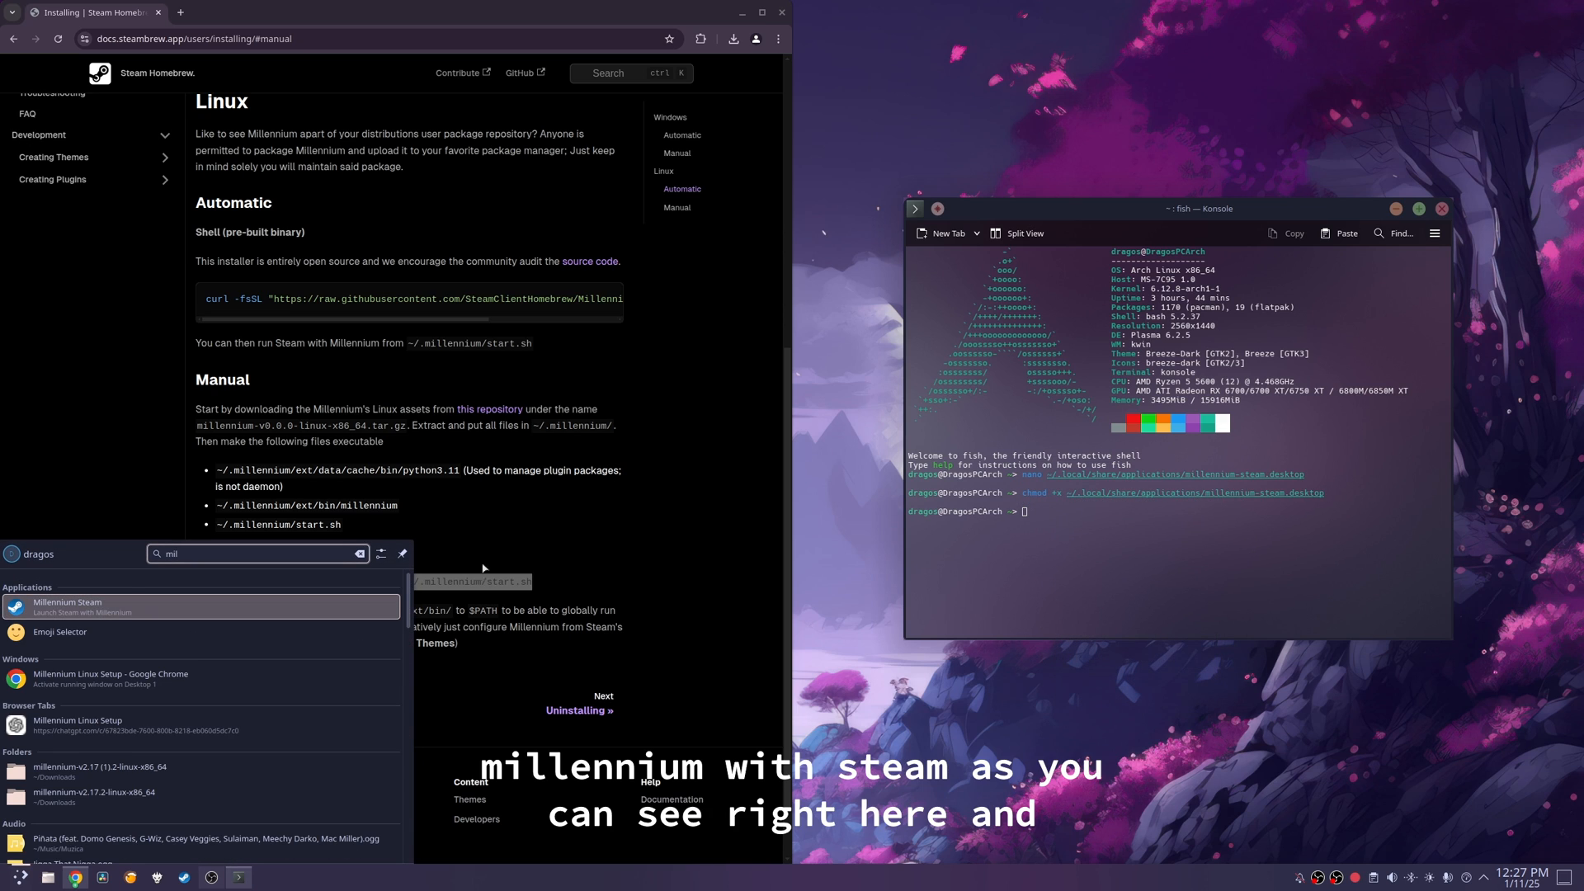
mouse_move(209, 626)
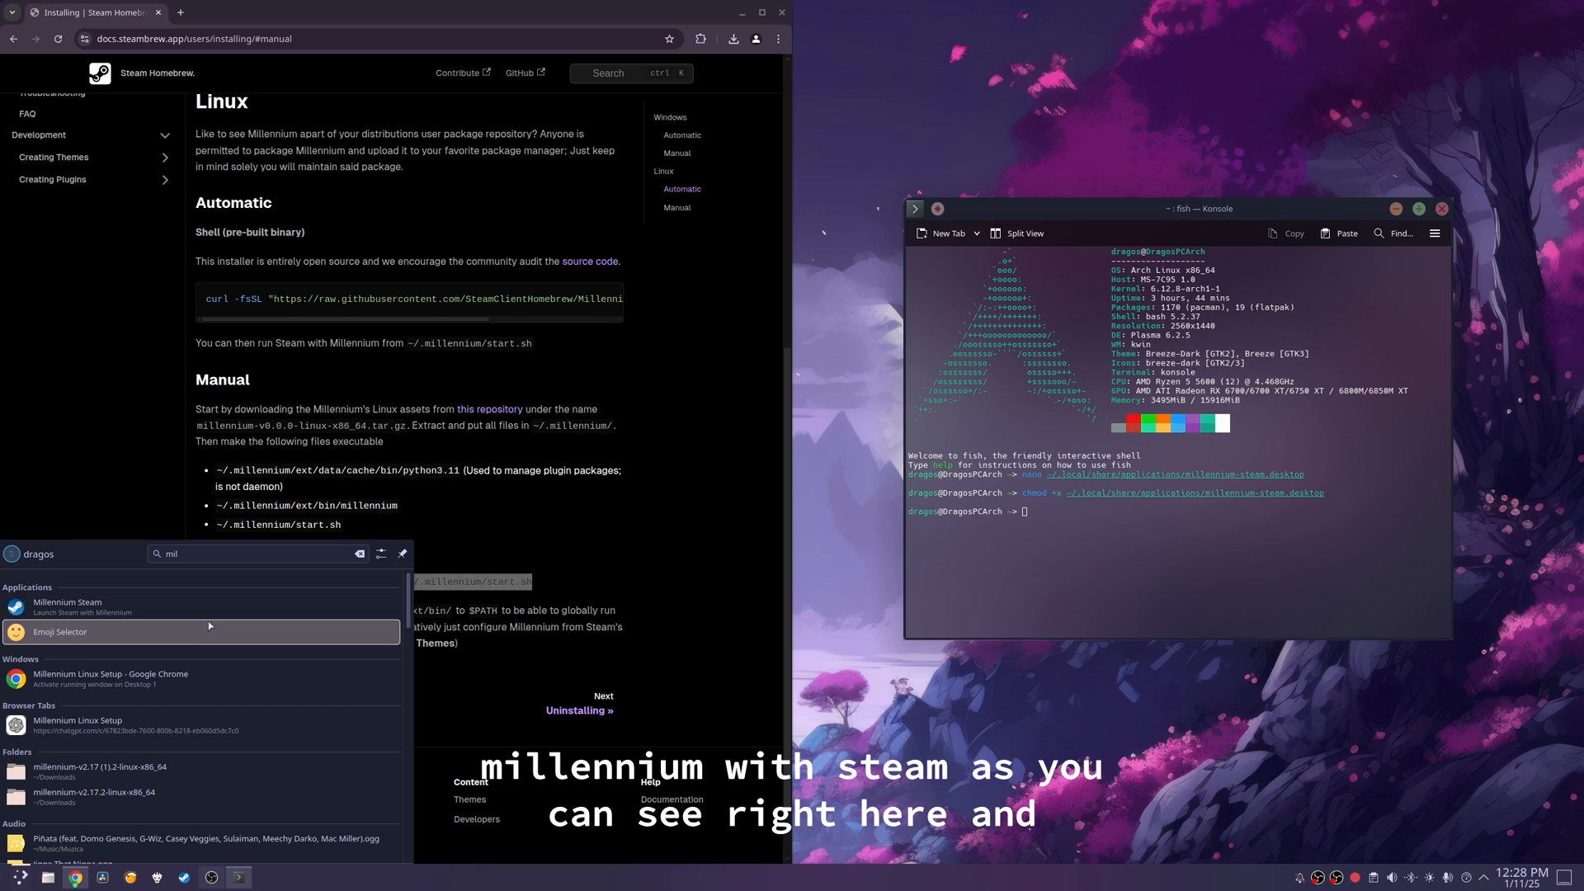
right_click(68, 606)
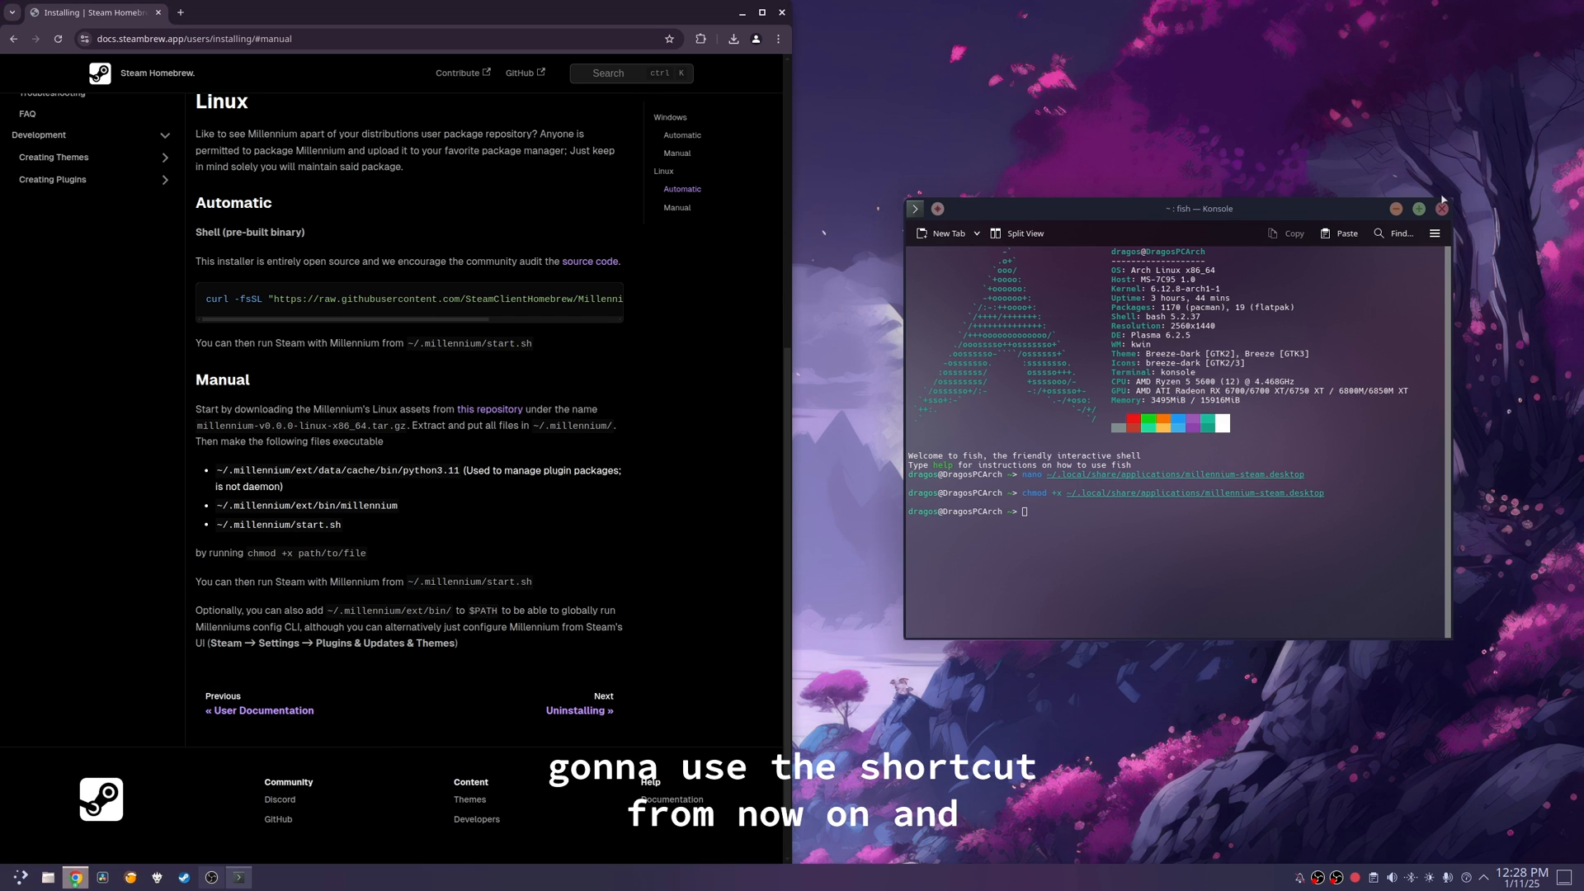
click(1442, 208)
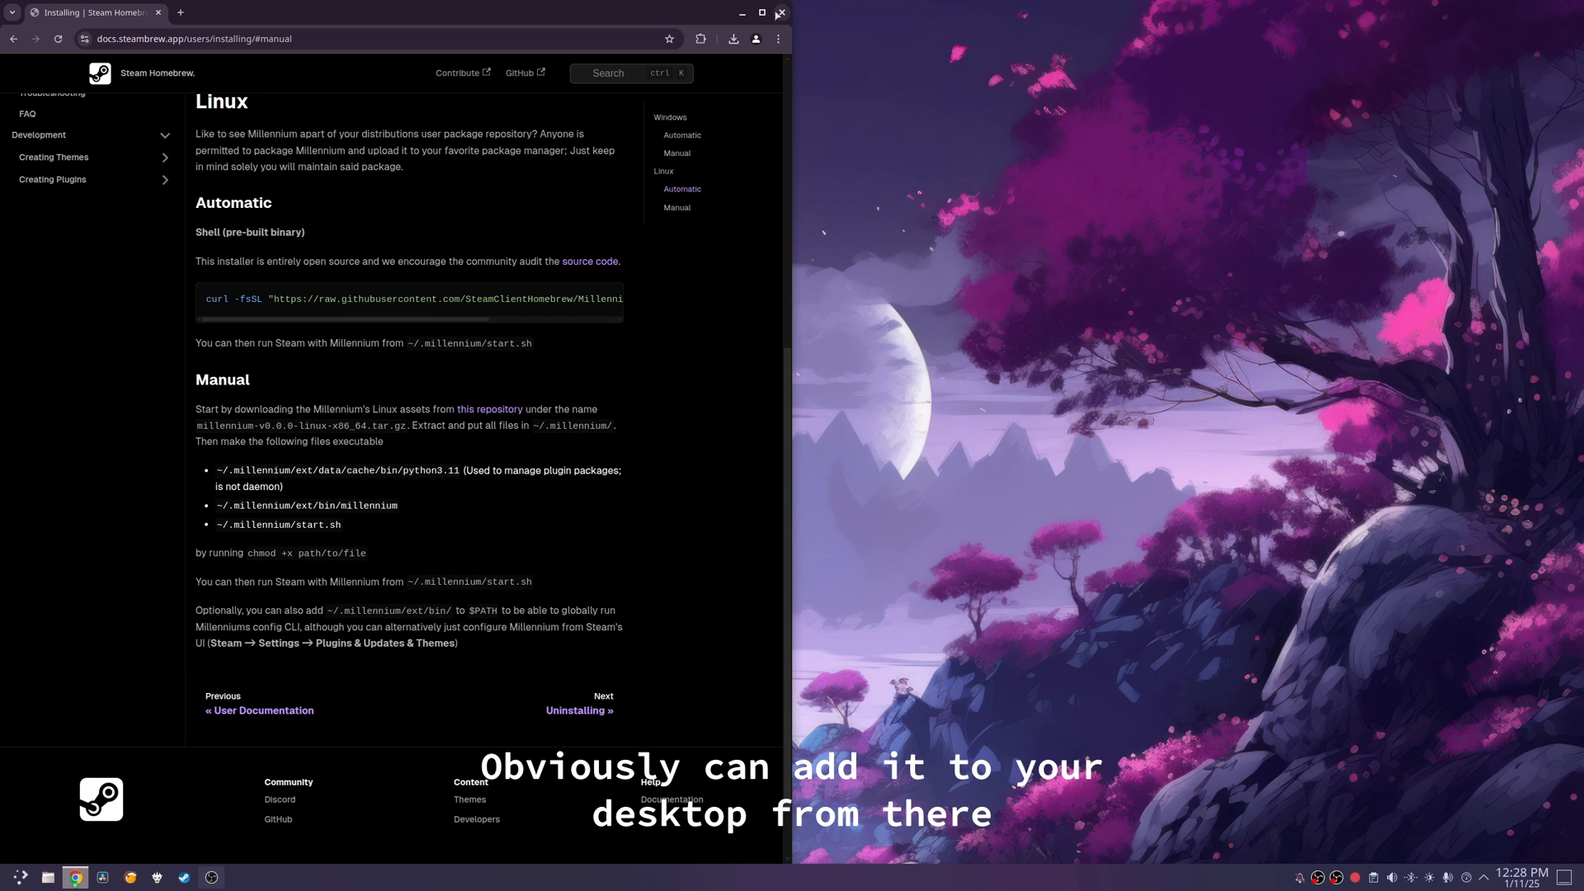
Step: Close the browser and launch Steam from the desktop shortcut so it loads with Millennium's SpaceTheme
click(779, 13)
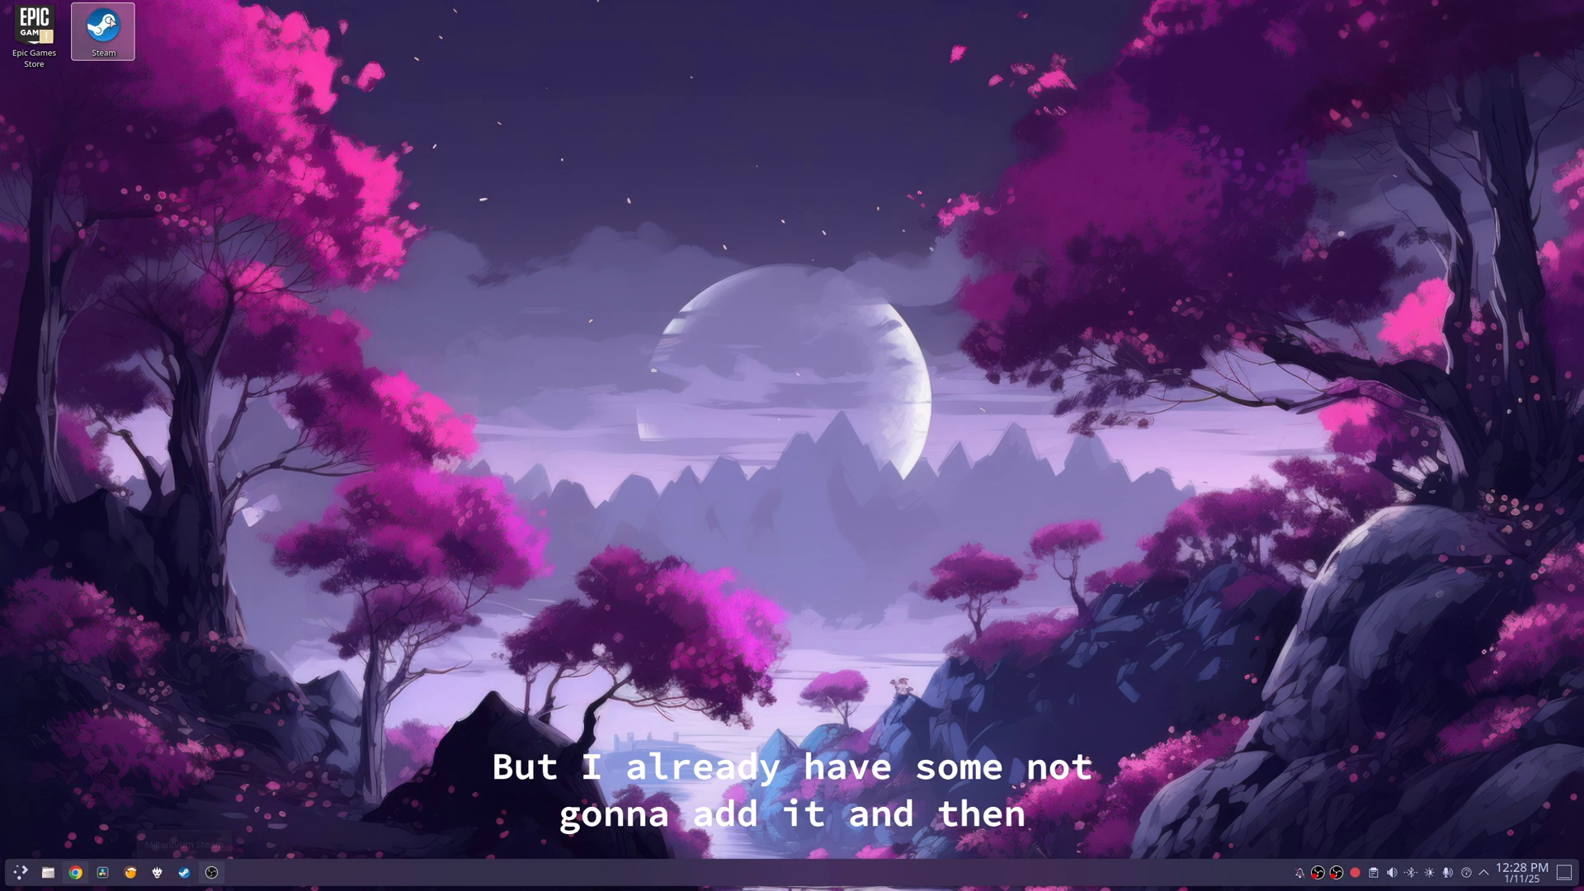
double_click(102, 30)
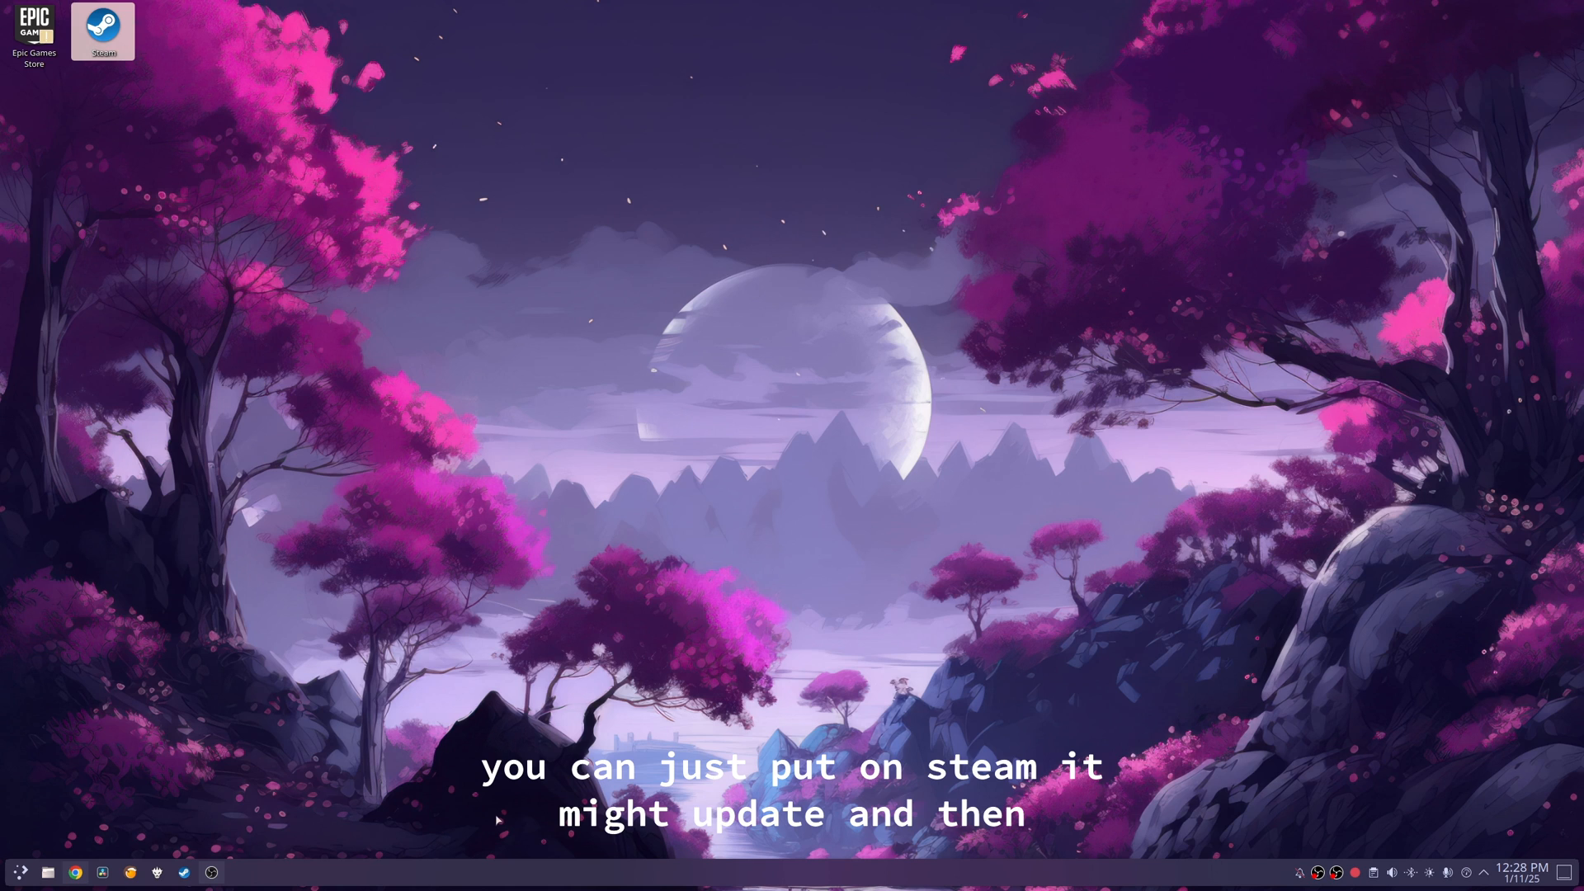
double_click(103, 29)
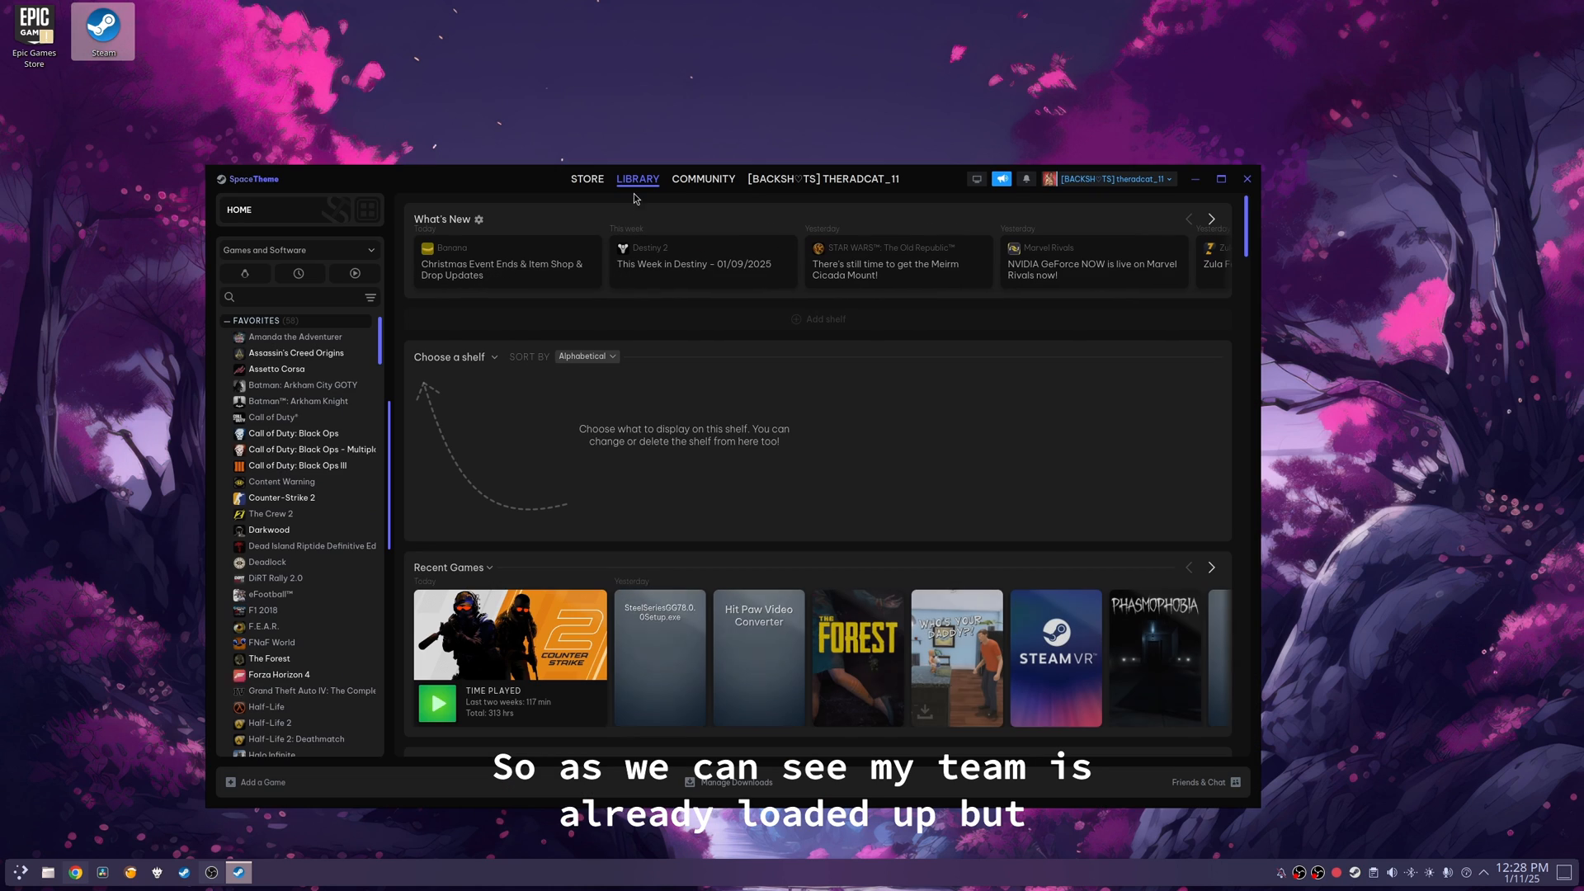
mouse_move(89, 852)
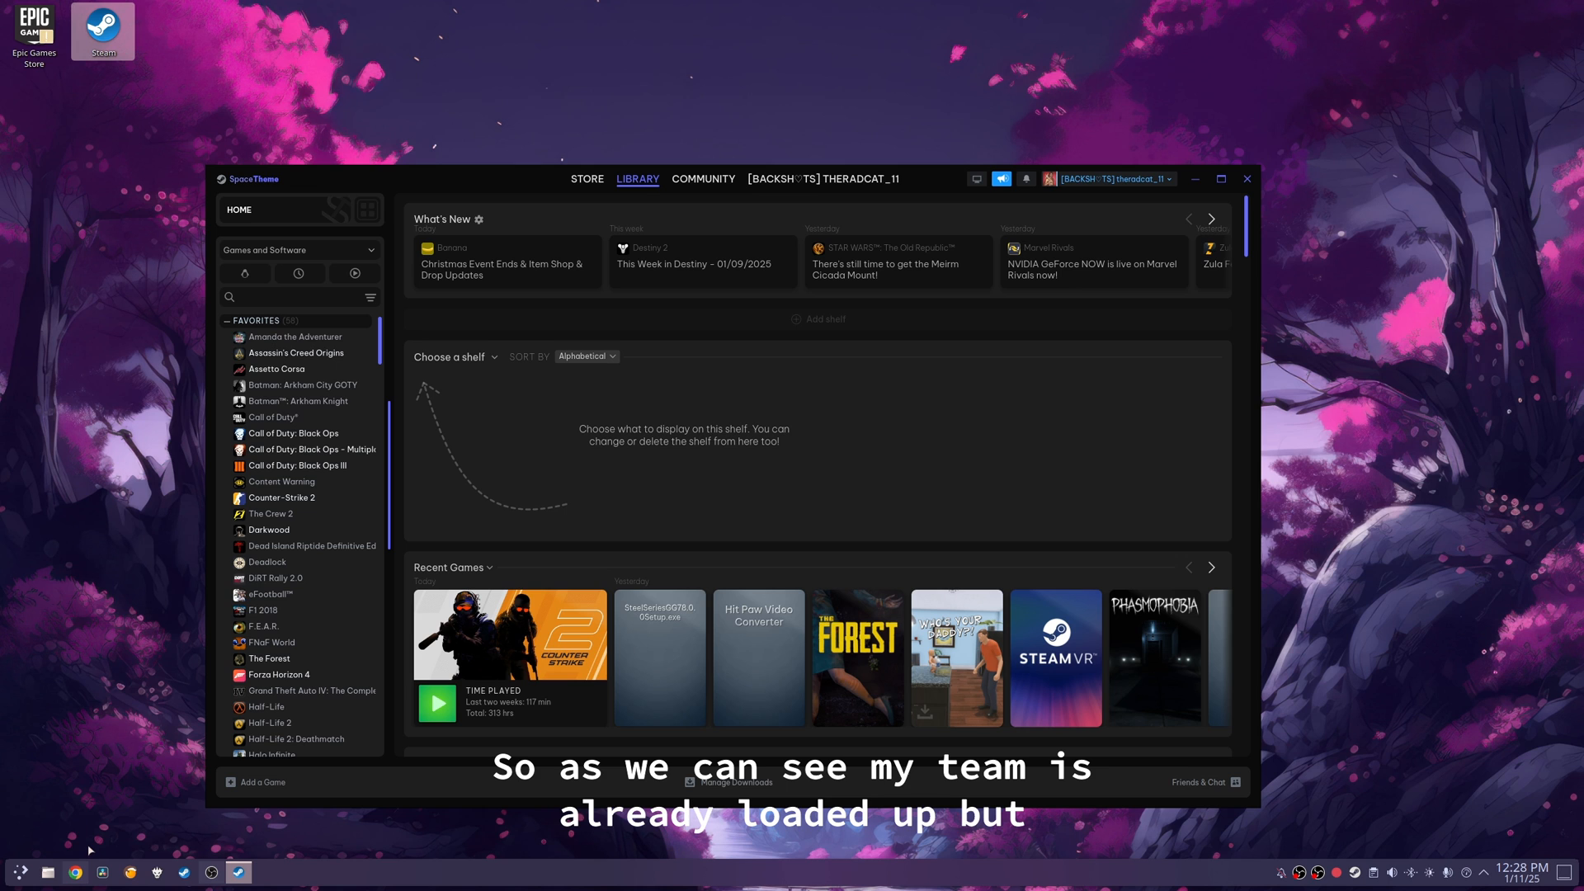
Step: Search Google for Millennium themes, reach steambrew.app and install the Classic Steam Library theme
click(74, 872)
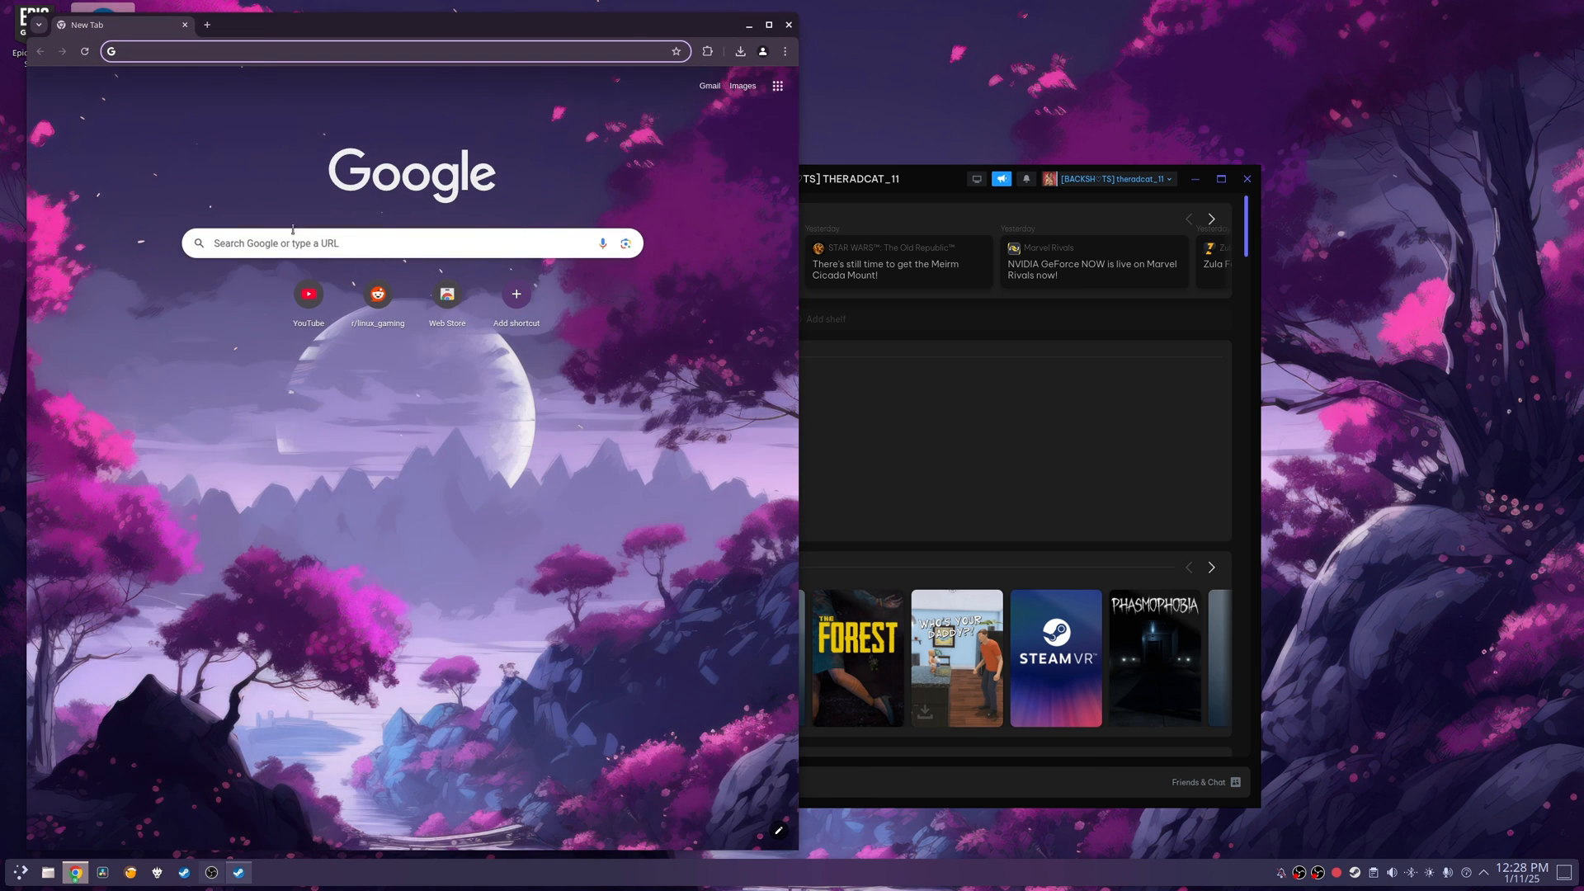
click(395, 51)
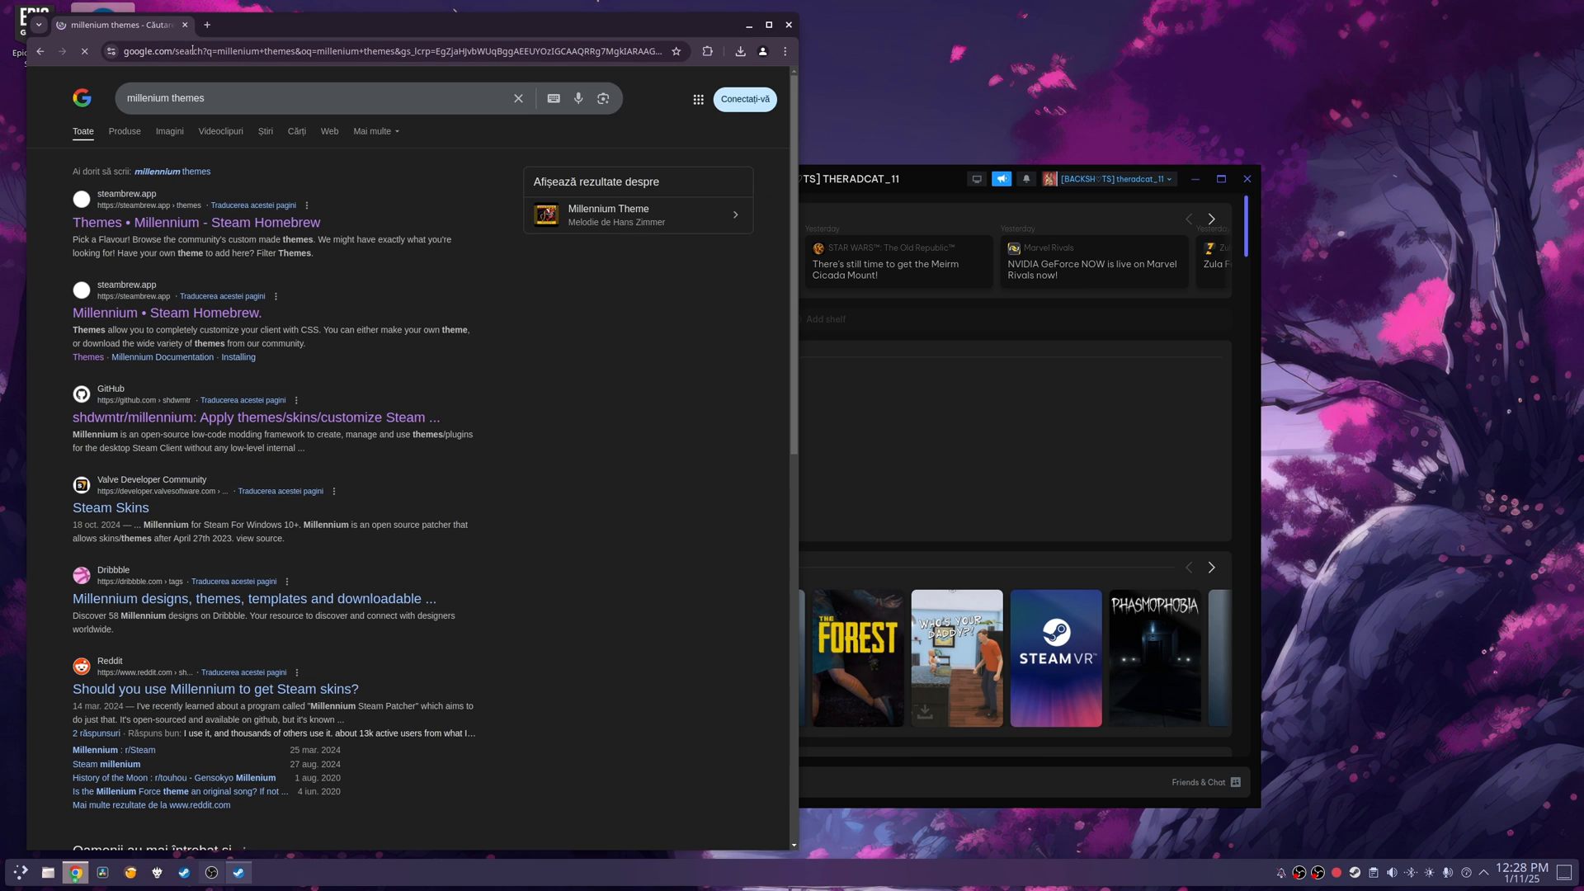
click(194, 223)
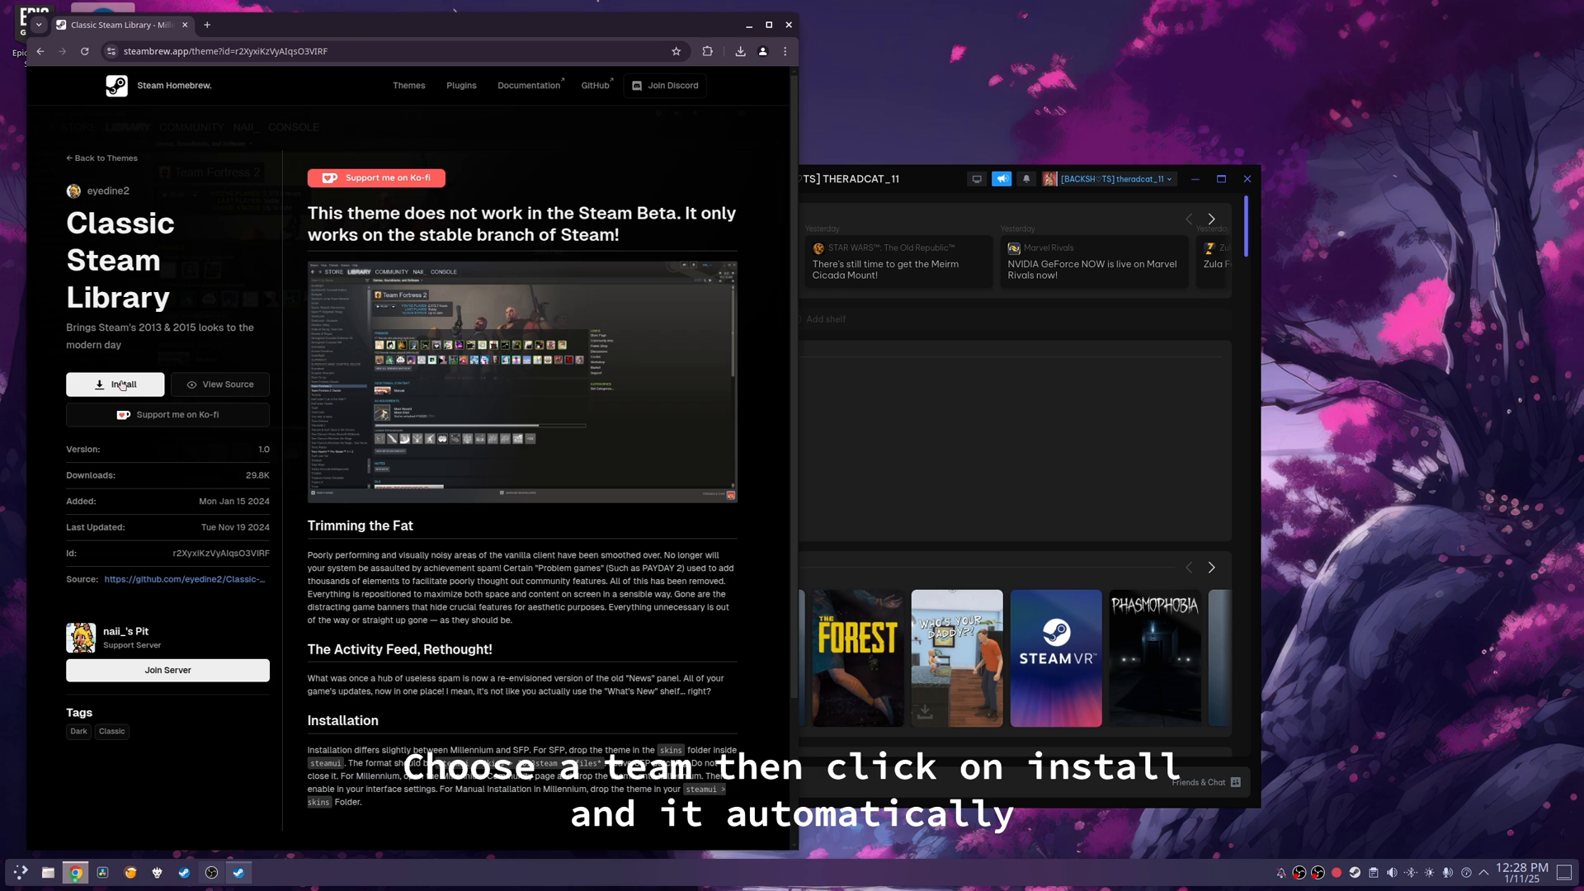
click(114, 384)
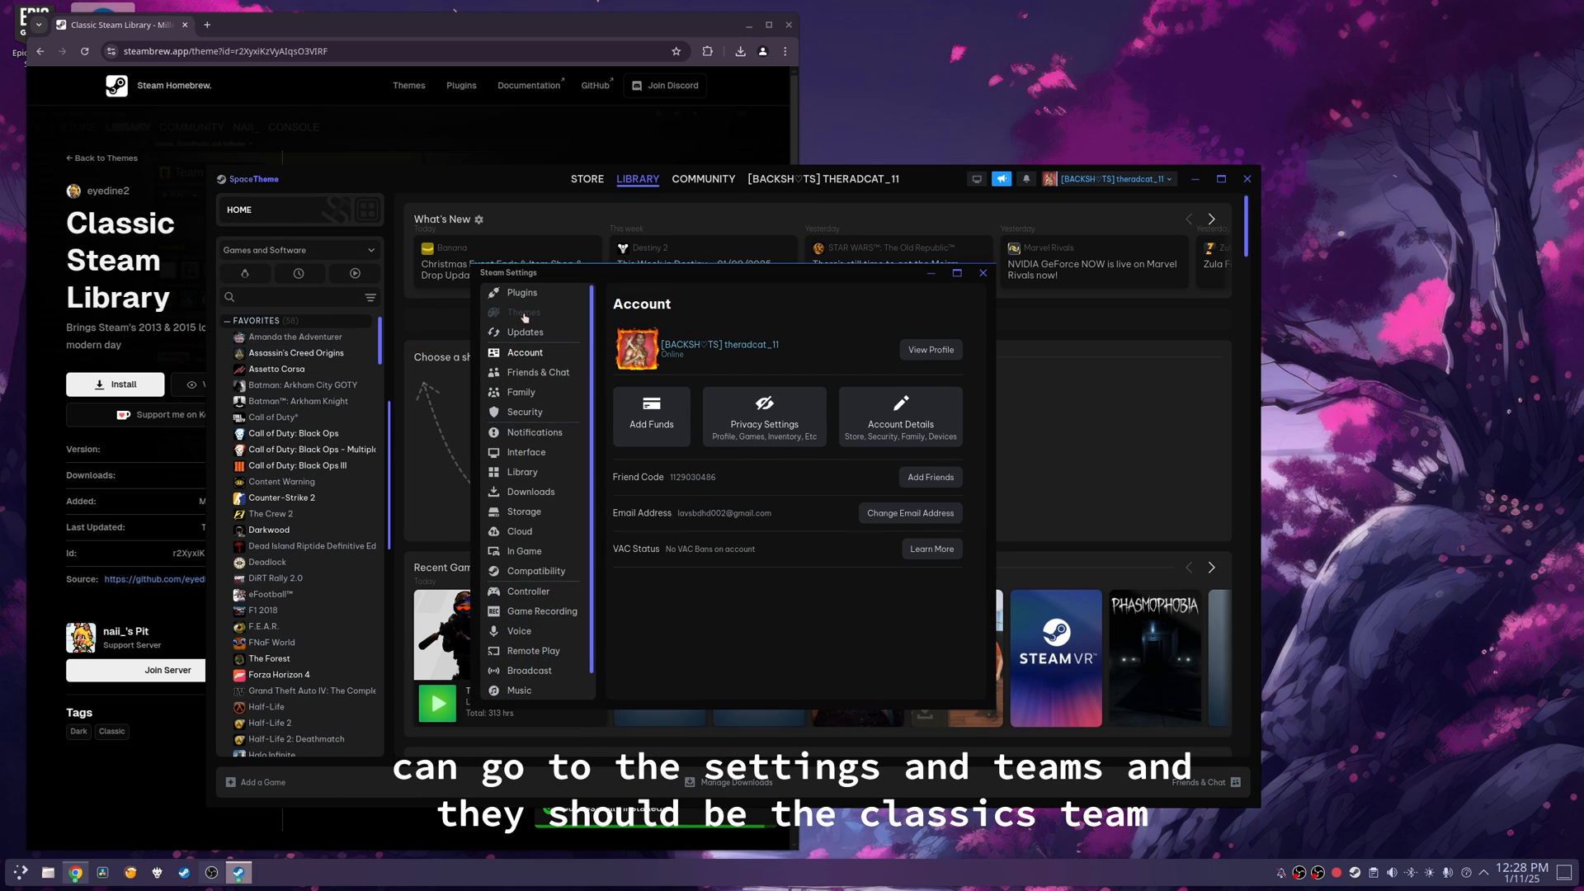
Step: Show Steam's Themes settings page with SpaceTheme for Steam selected as the client theme
click(525, 312)
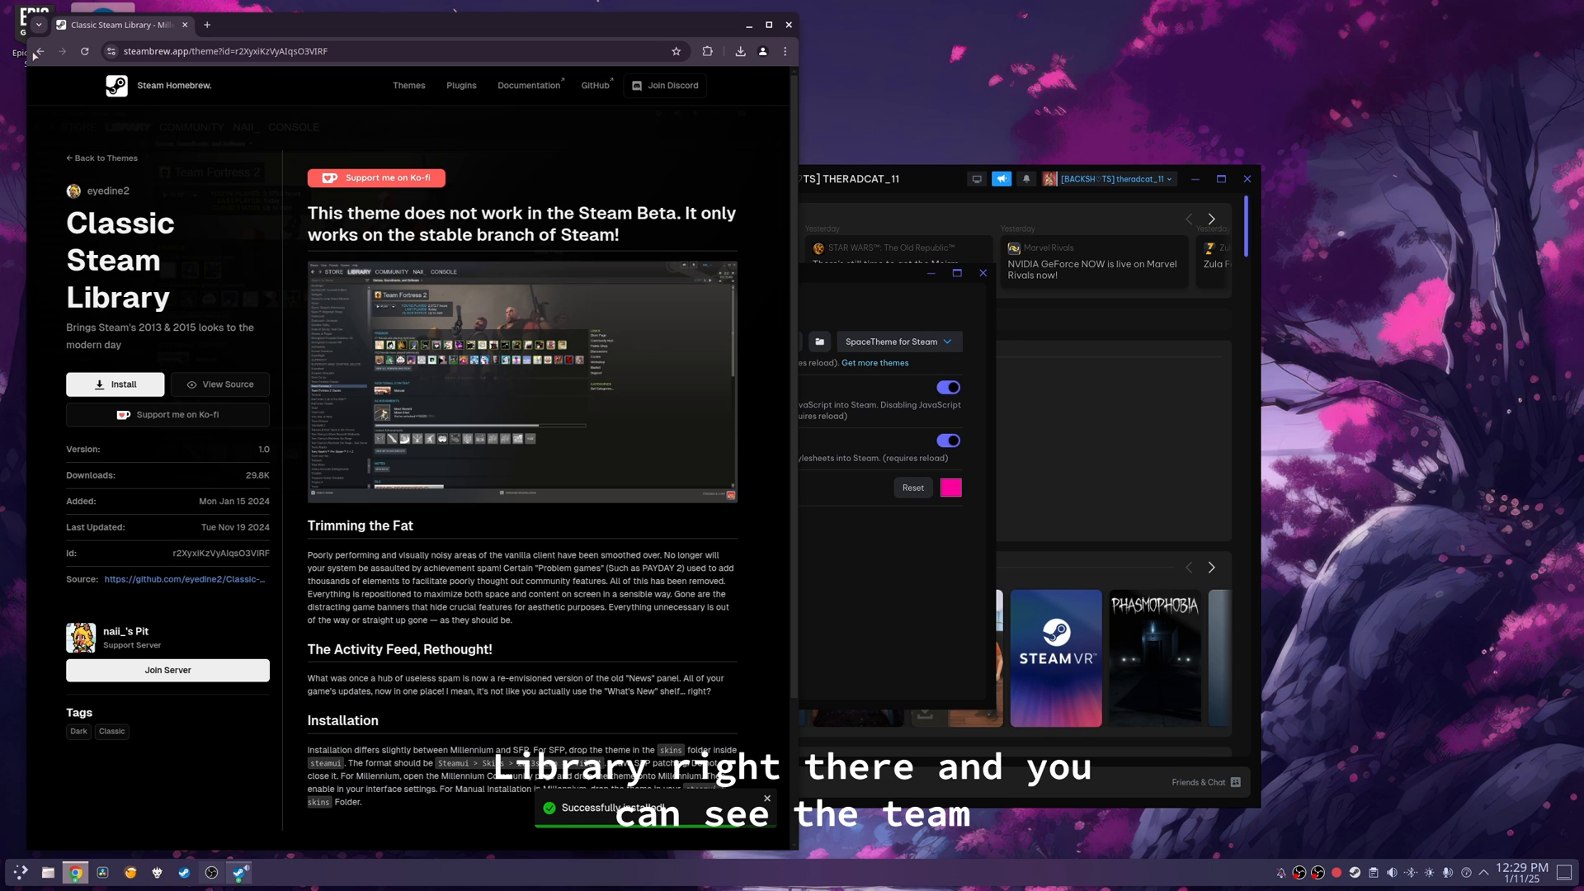
click(100, 159)
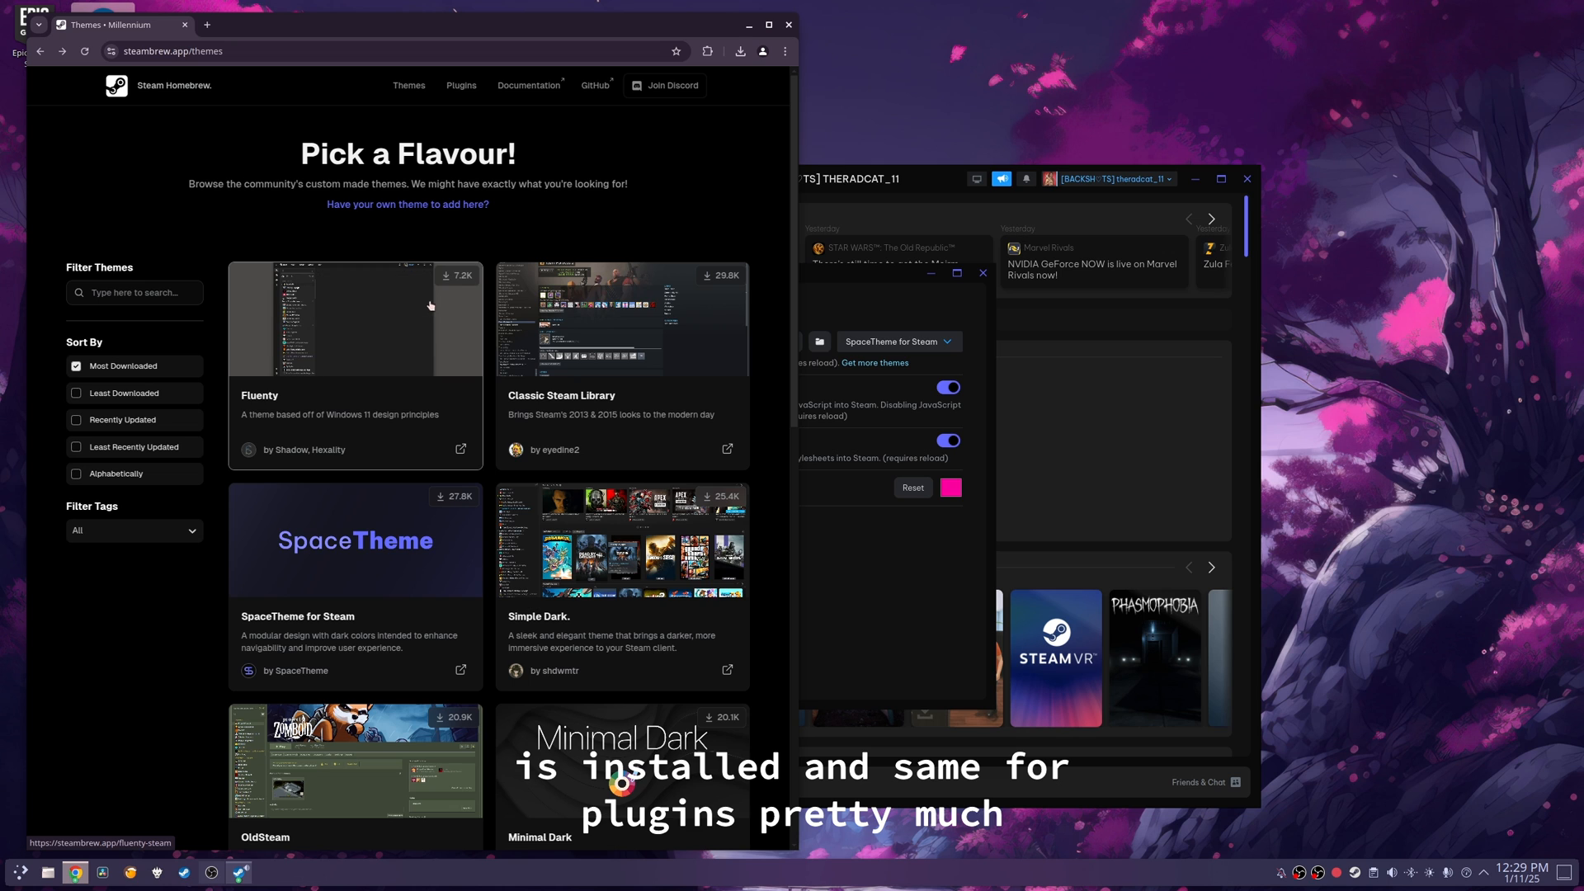
click(240, 871)
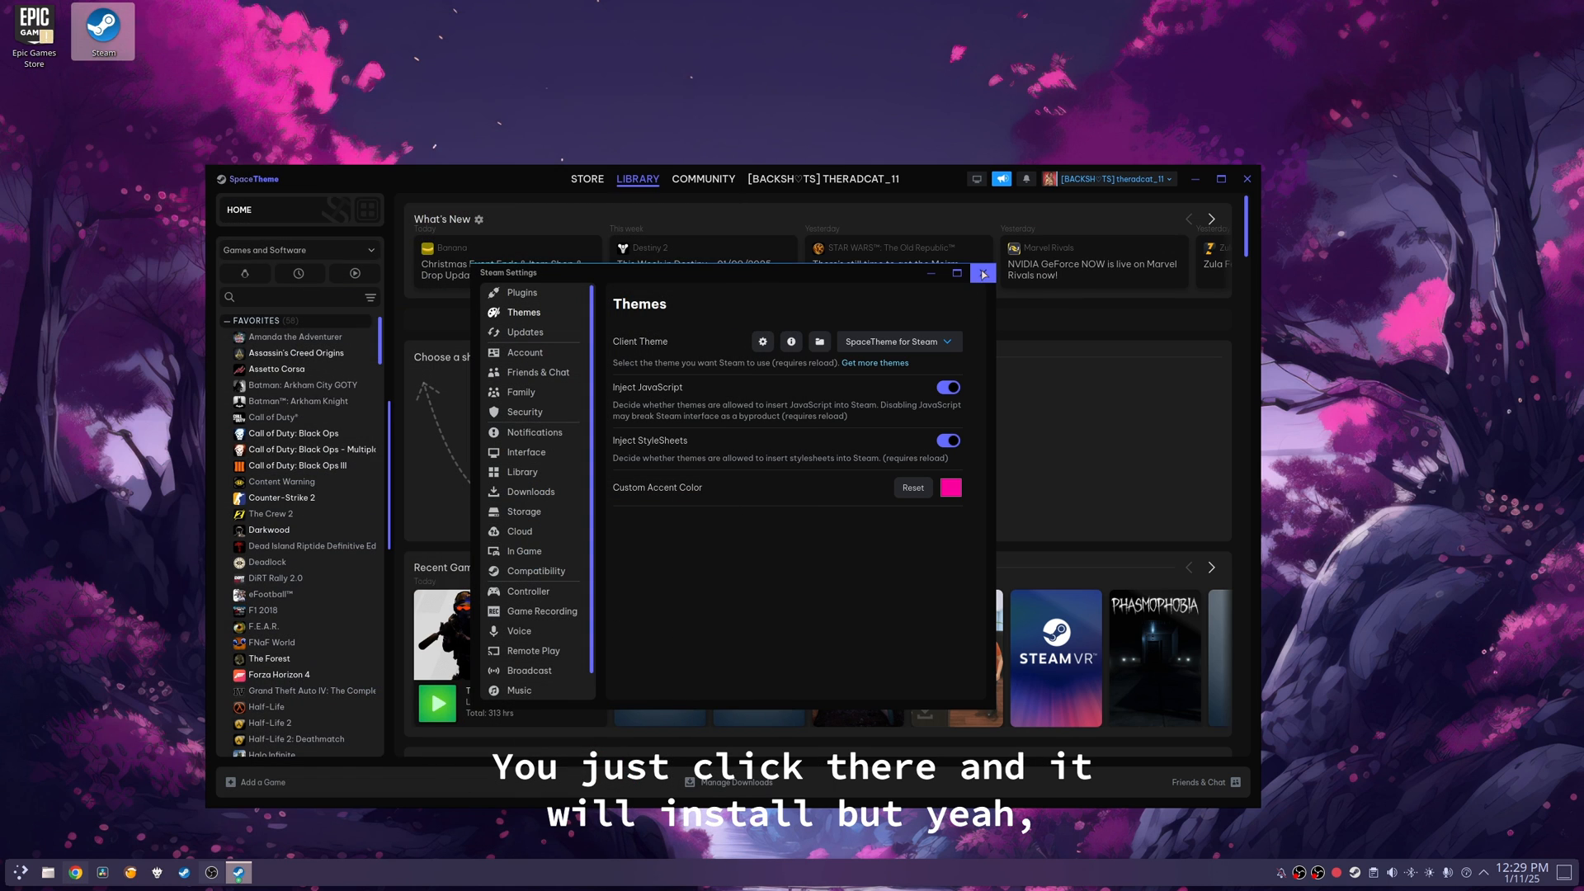